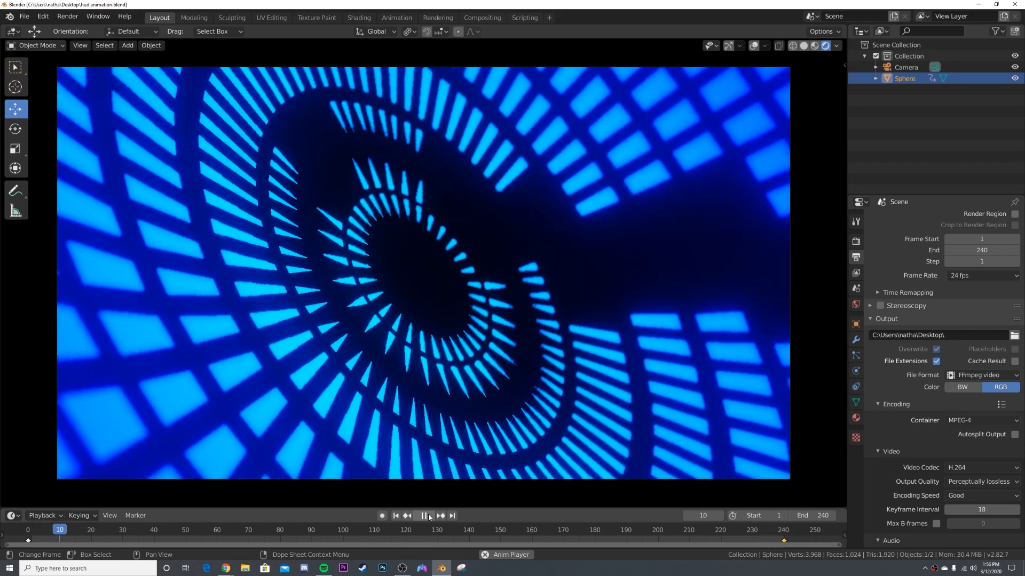
Step: Start a new General file and switch the render engine from Cycles to Eevee
{"action": "left_click", "coordinate": [424, 515]}
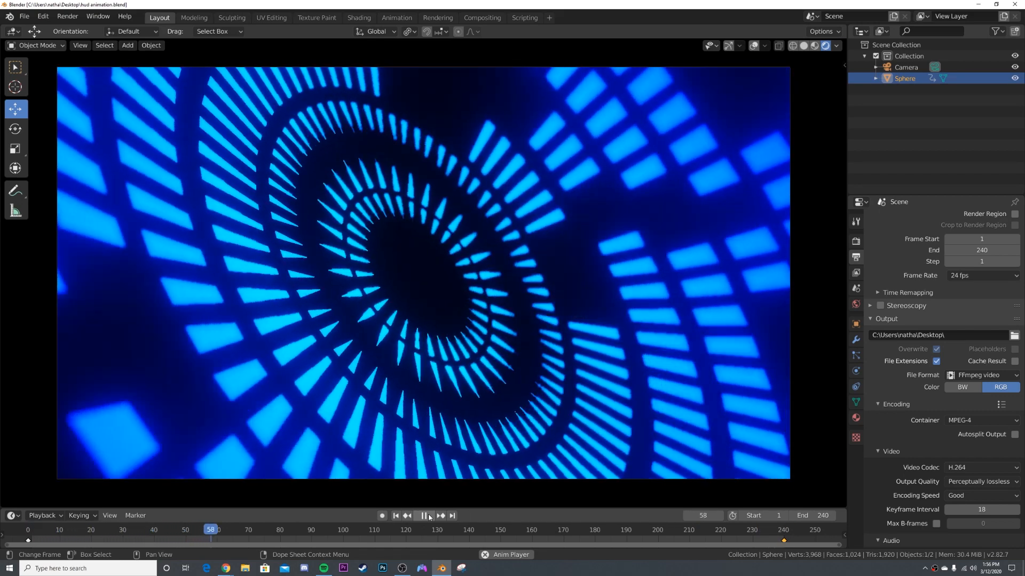
{"action": "left_click", "coordinate": [422, 515]}
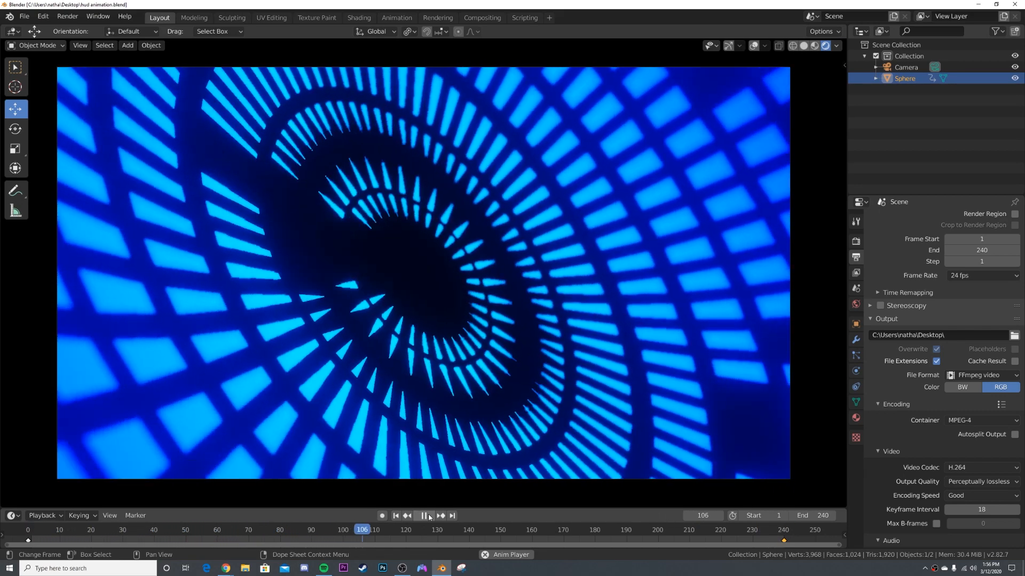
{"action": "left_click", "coordinate": [423, 516]}
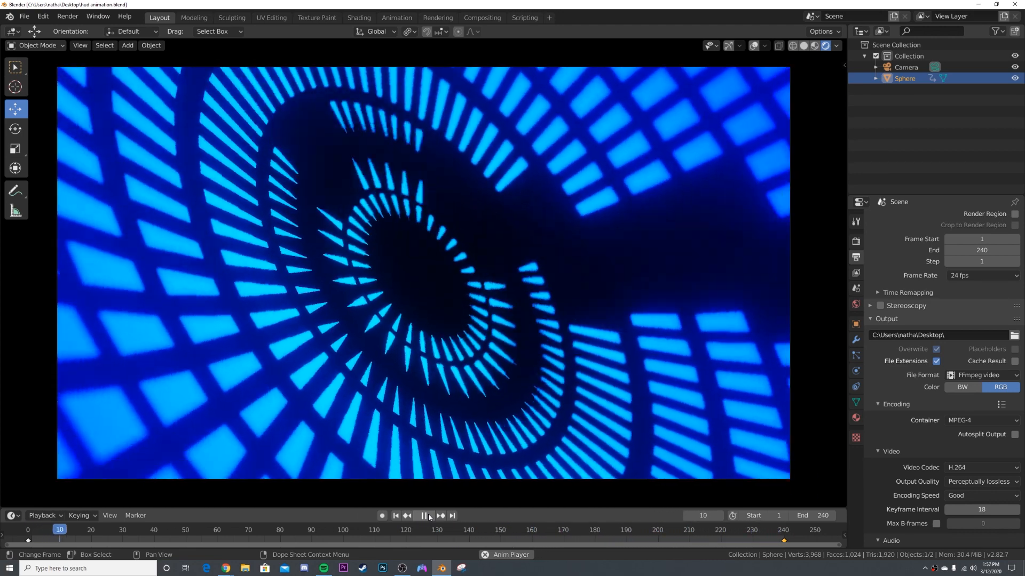
{"action": "left_click", "coordinate": [424, 516]}
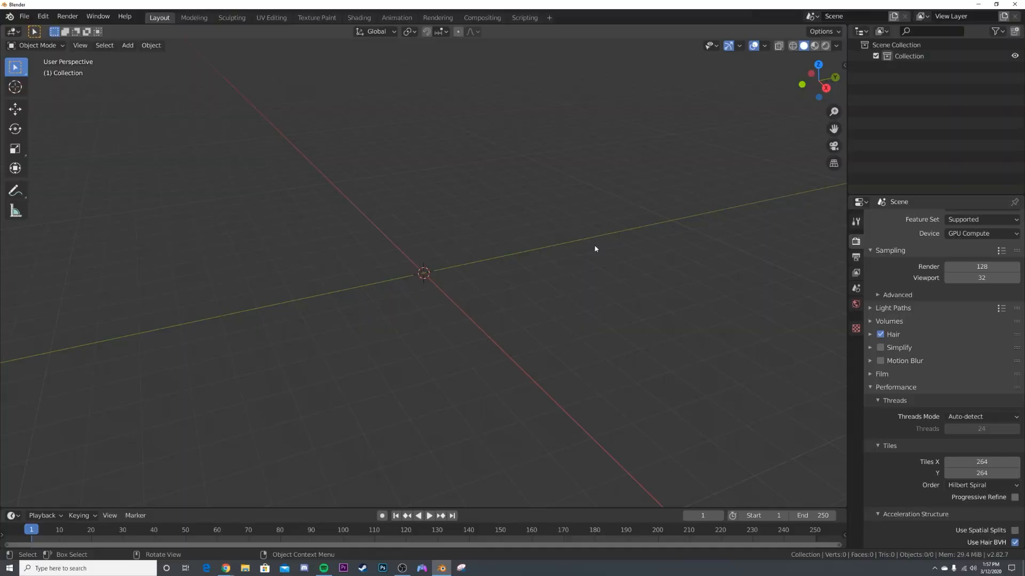
{"action": "mouse_move", "coordinate": [372, 235]}
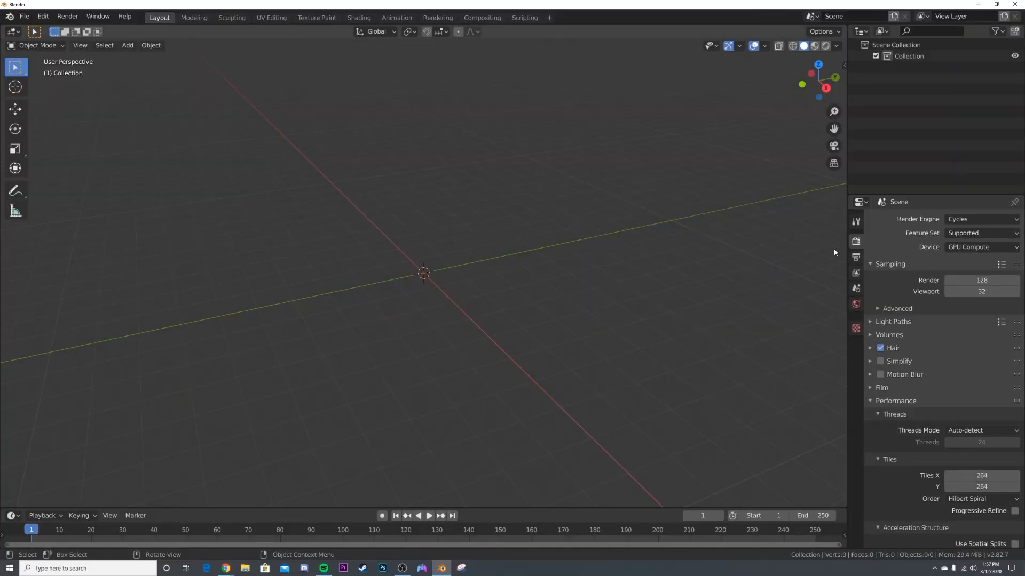
{"action": "left_click", "coordinate": [980, 219]}
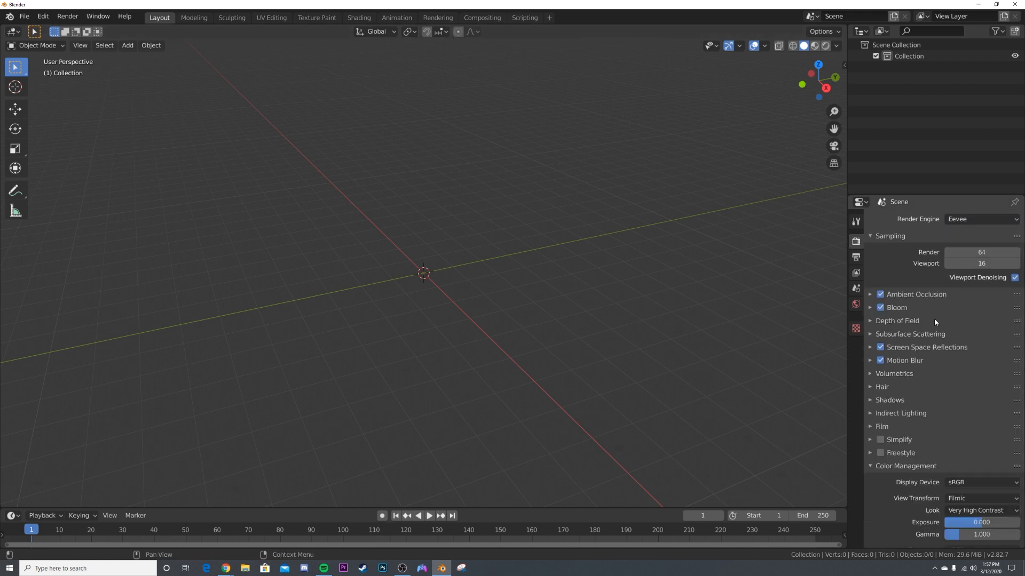
{"action": "mouse_move", "coordinate": [891, 351]}
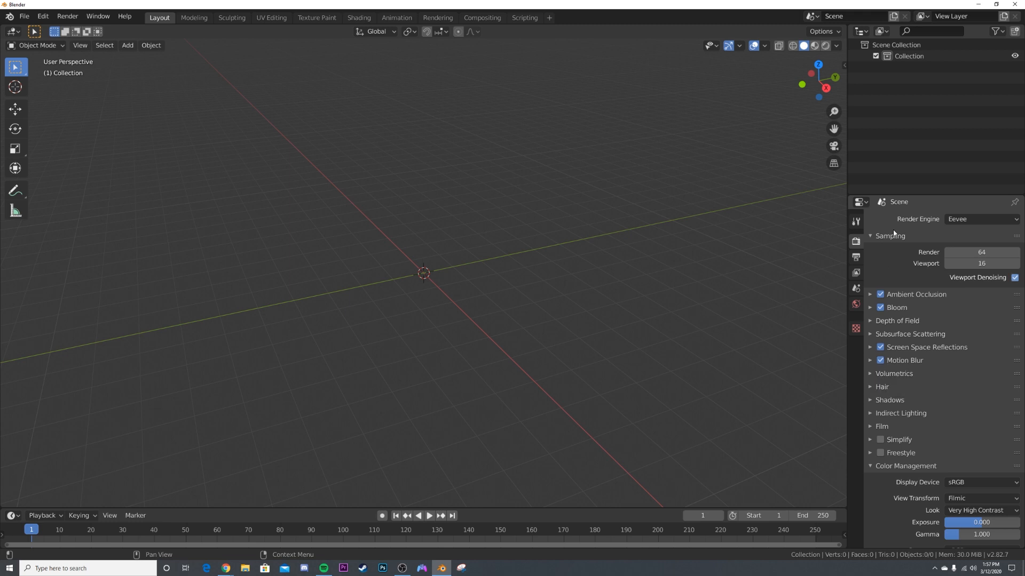
{"action": "mouse_move", "coordinate": [886, 307]}
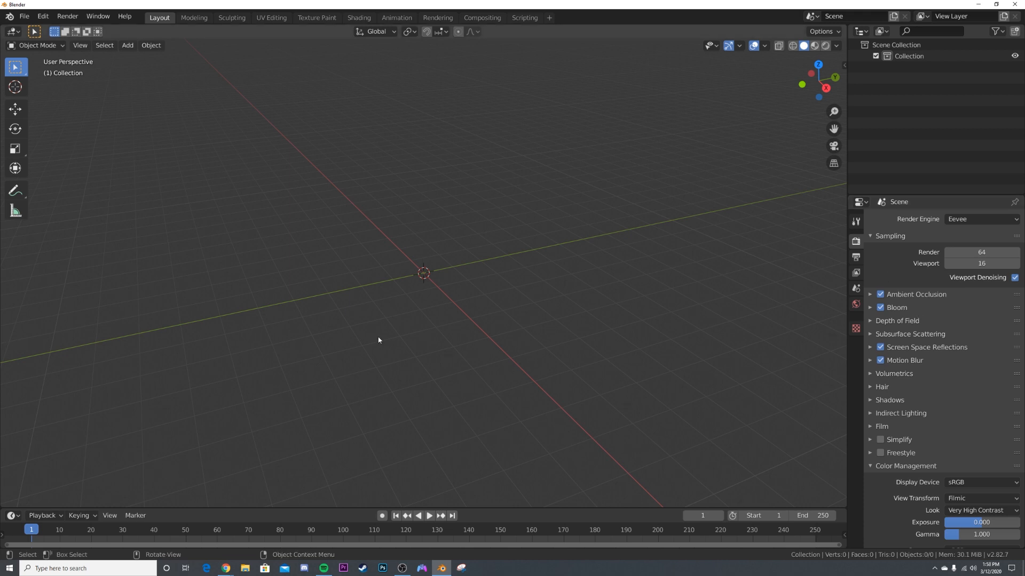
Step: Add a UV sphere, show it see-through and delete its top faces in Edit Mode
{"action": "left_click", "coordinate": [127, 45]}
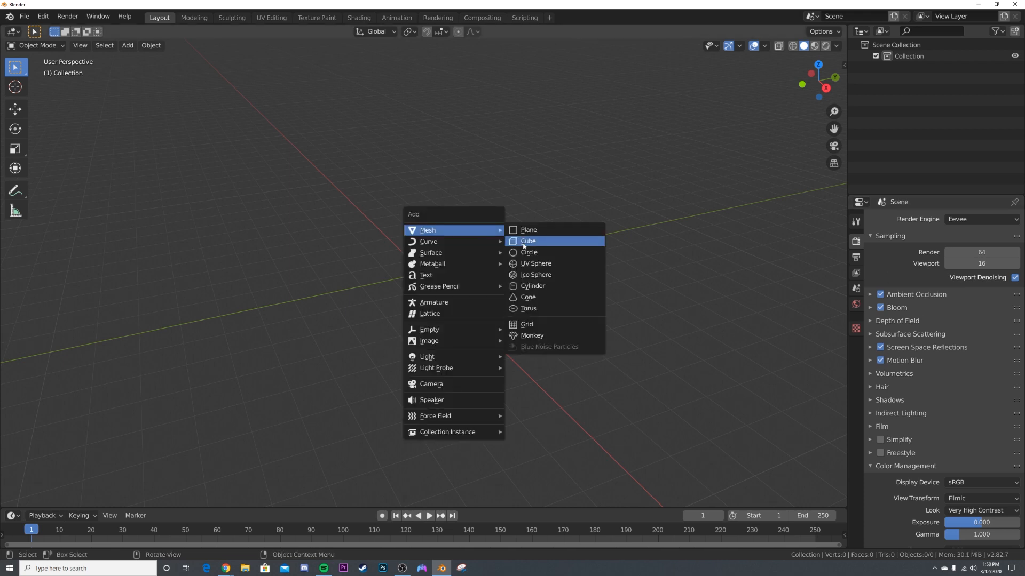
{"action": "left_click", "coordinate": [535, 263]}
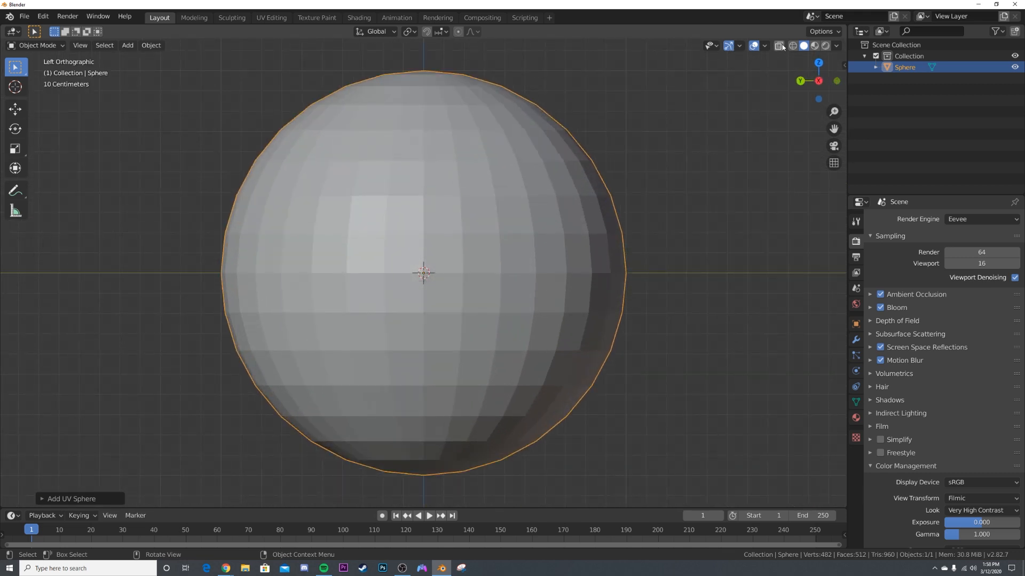
{"action": "left_click", "coordinate": [792, 44]}
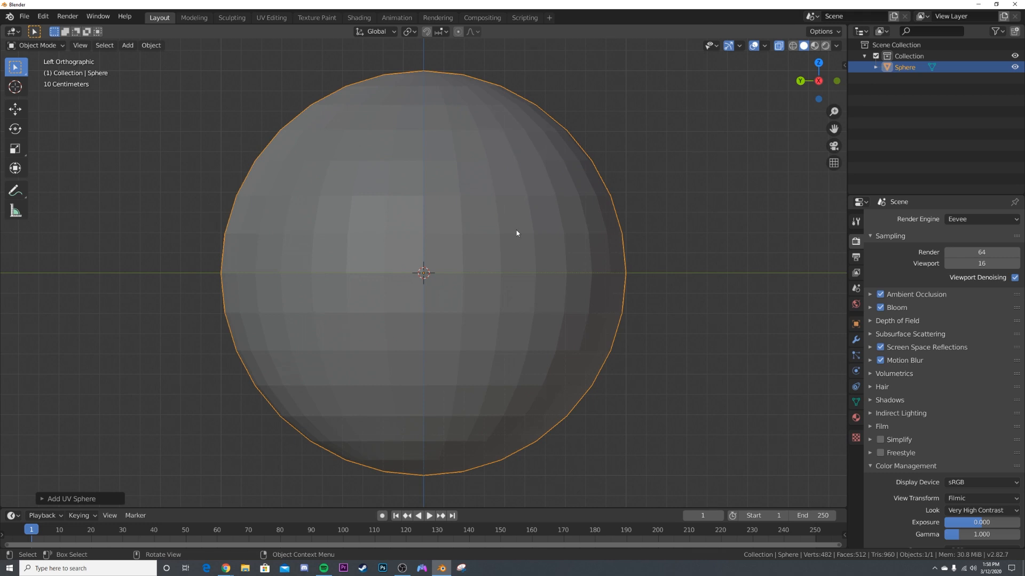
{"action": "key", "text": "Tab"}
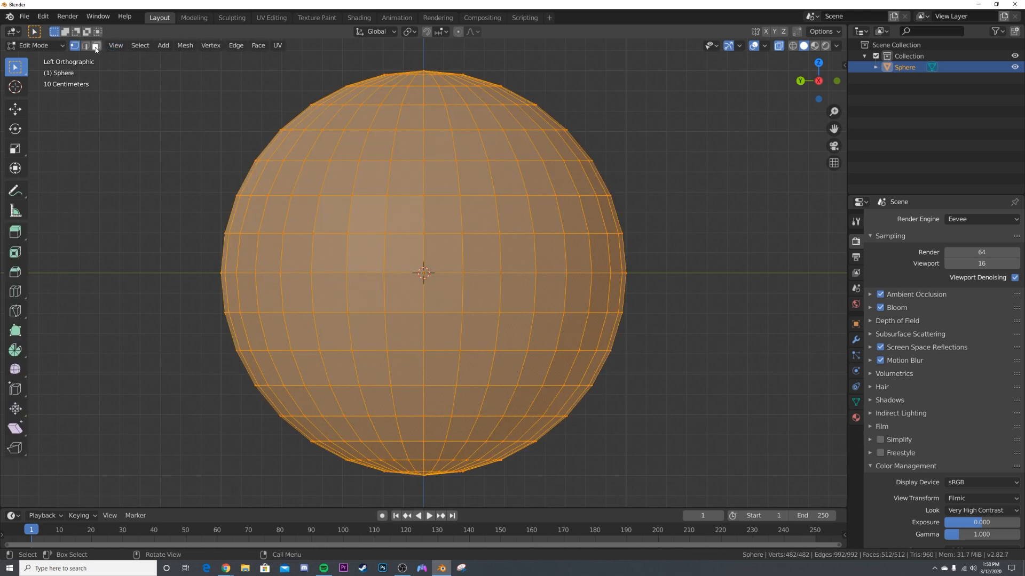
{"action": "left_click", "coordinate": [95, 45]}
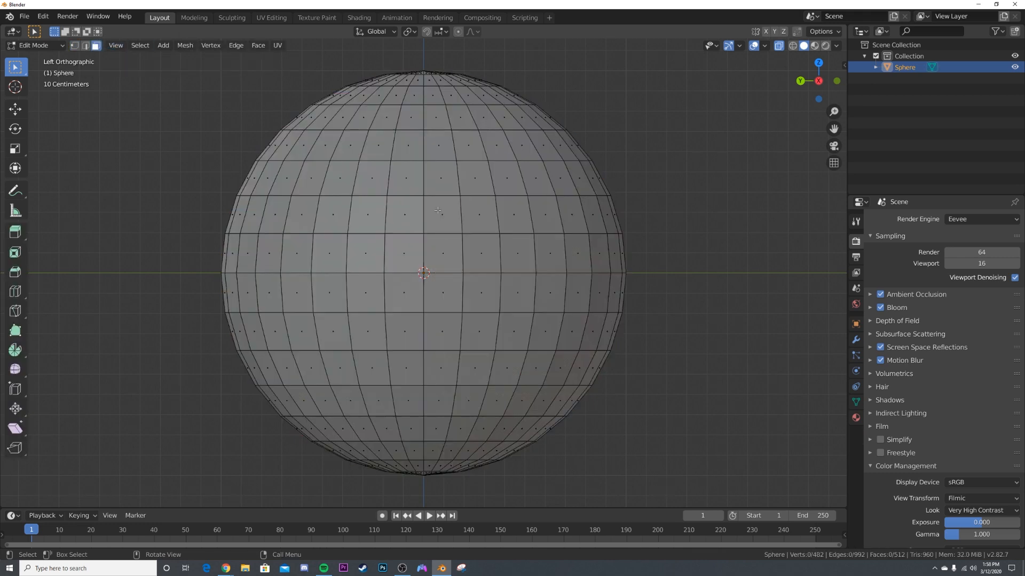
{"action": "left_click", "coordinate": [438, 224]}
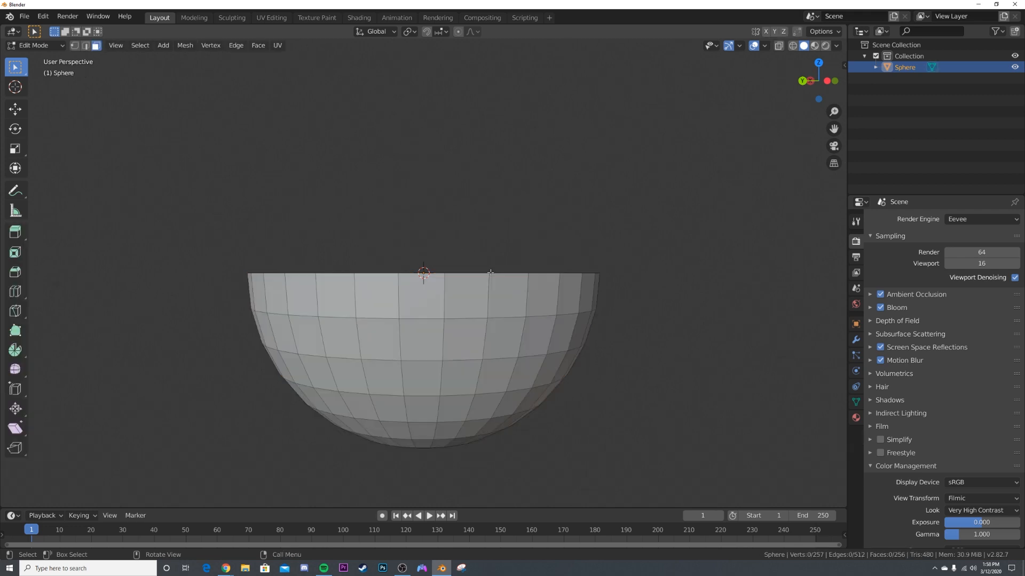
Step: Select all remaining faces and move the bowl up so its bottom sits at the origin
{"action": "key", "text": "a"}
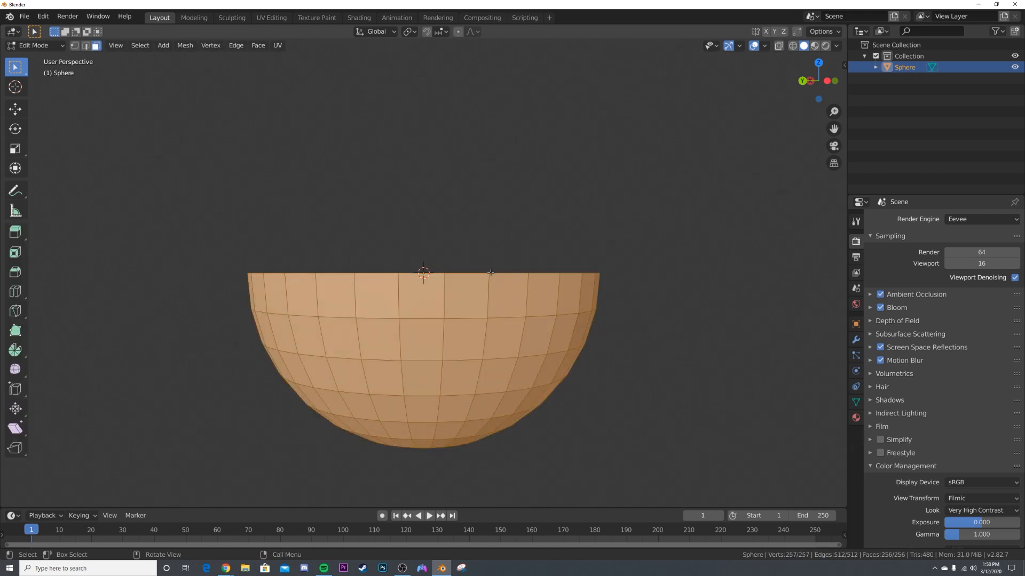
{"action": "left_click", "coordinate": [15, 109]}
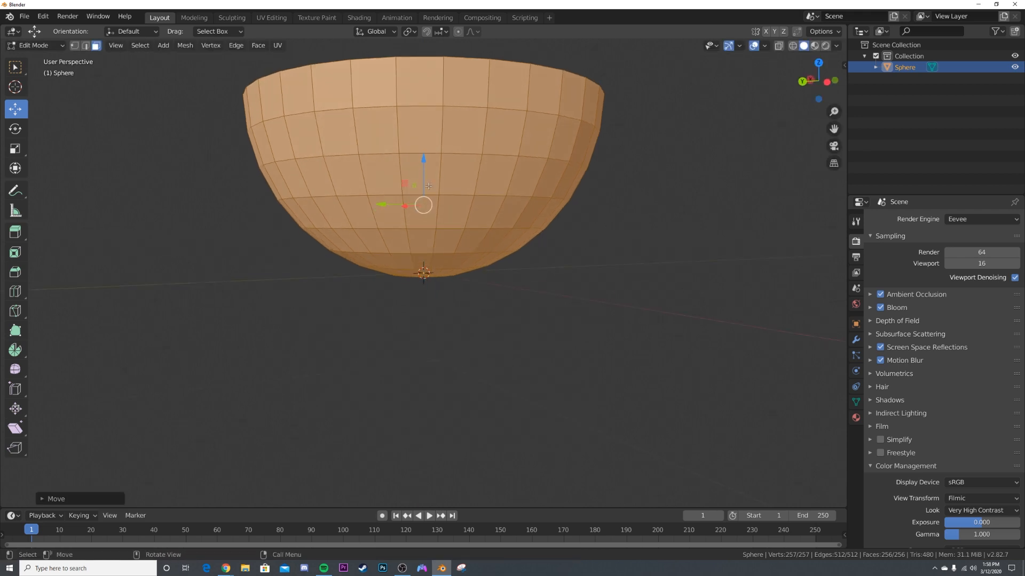
{"action": "key", "text": "Tab"}
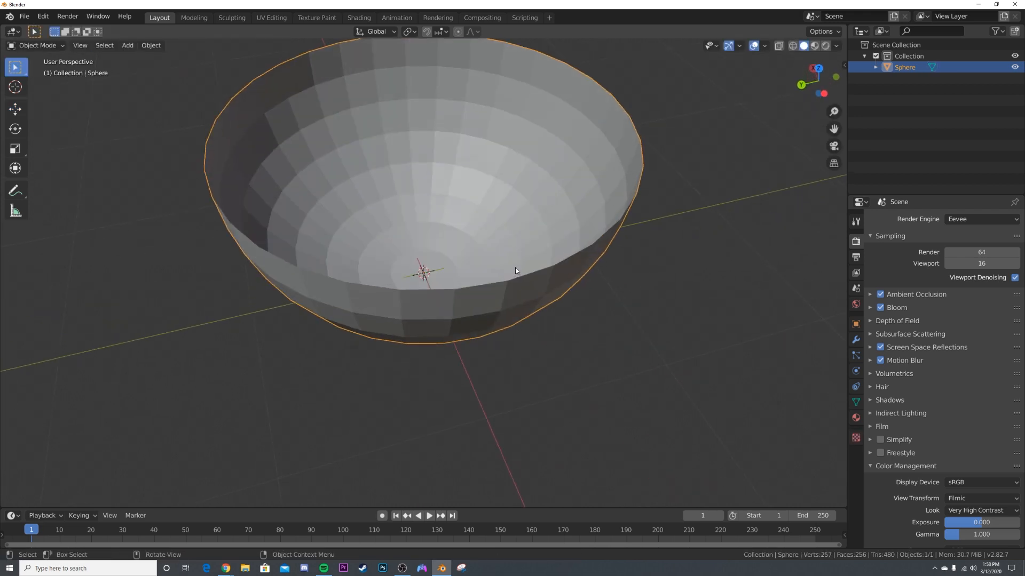
Step: Subdivide the bowl's faces again to prepare them for individual insetting
{"action": "key", "text": "Tab"}
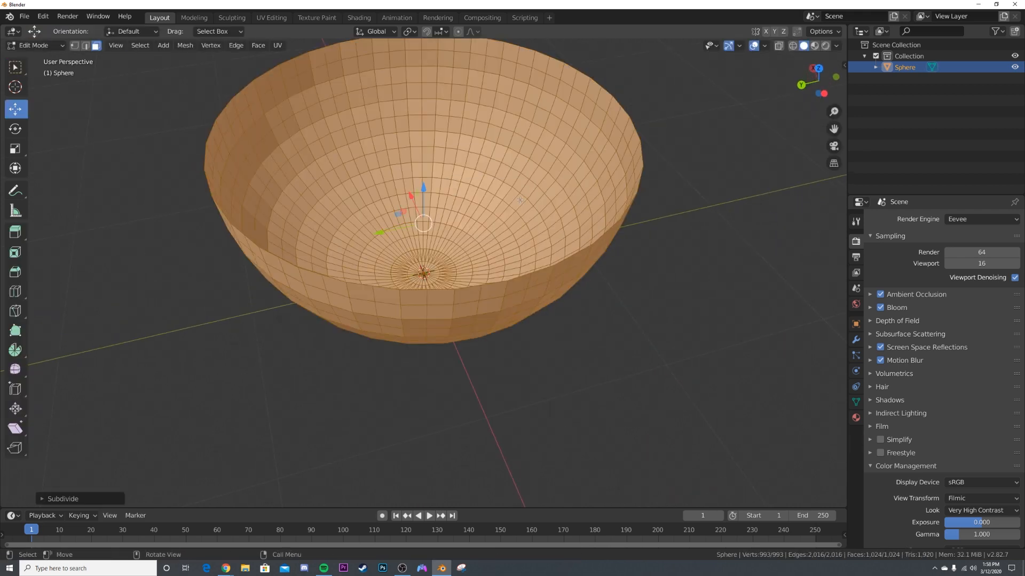
{"action": "left_click", "coordinate": [63, 499]}
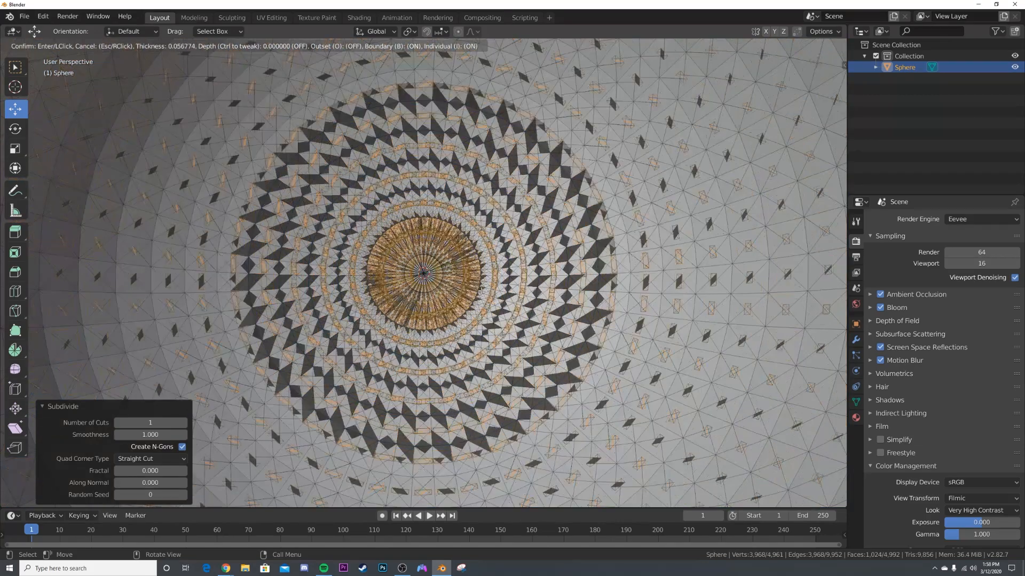
{"action": "mouse_move", "coordinate": [497, 299]}
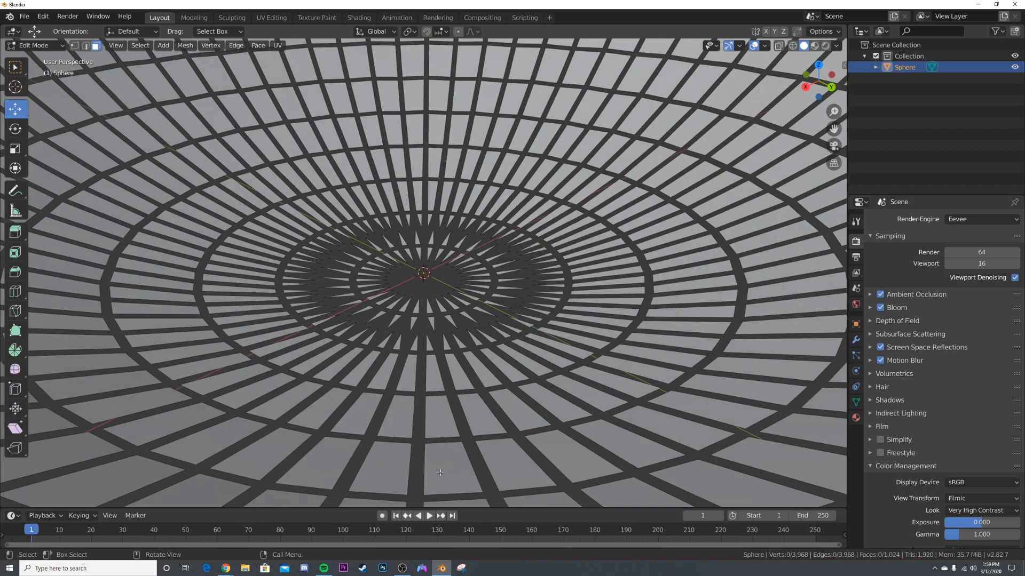
{"action": "mouse_move", "coordinate": [441, 567]}
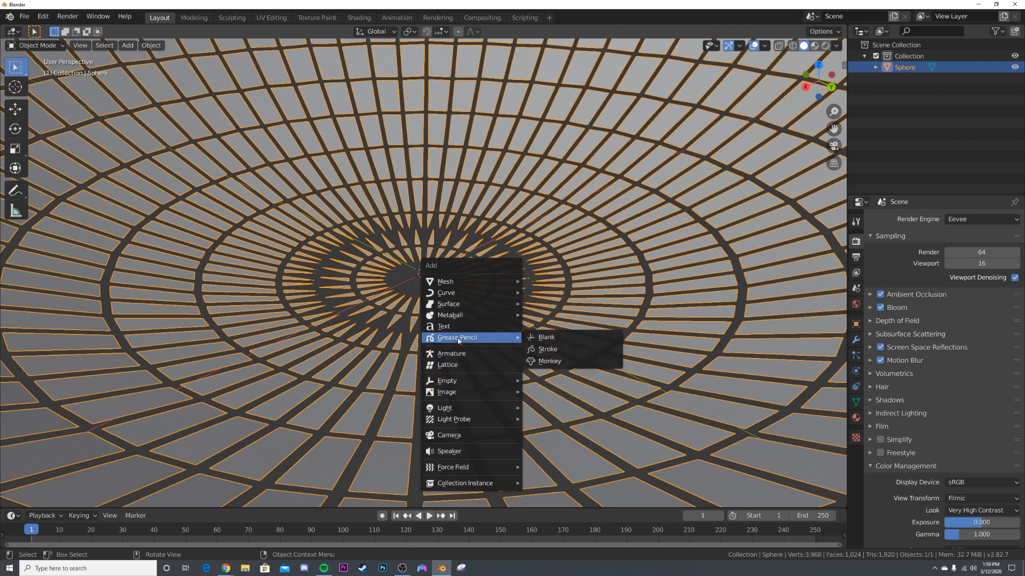
Step: Add a camera, view its lens settings, then select the tiled bowl
{"action": "left_click", "coordinate": [448, 436]}
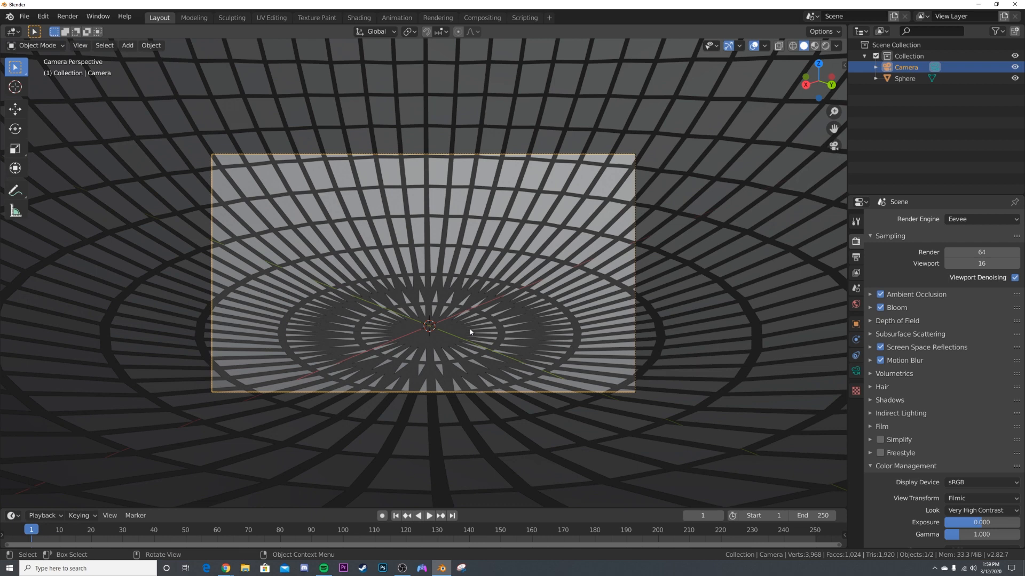
{"action": "left_click", "coordinate": [855, 354]}
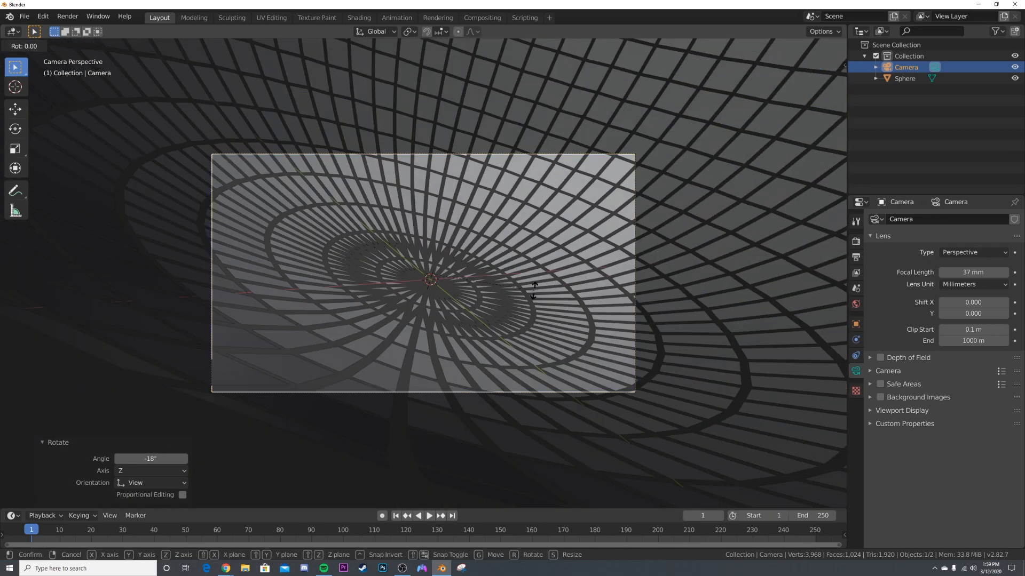
{"action": "mouse_move", "coordinate": [529, 295]}
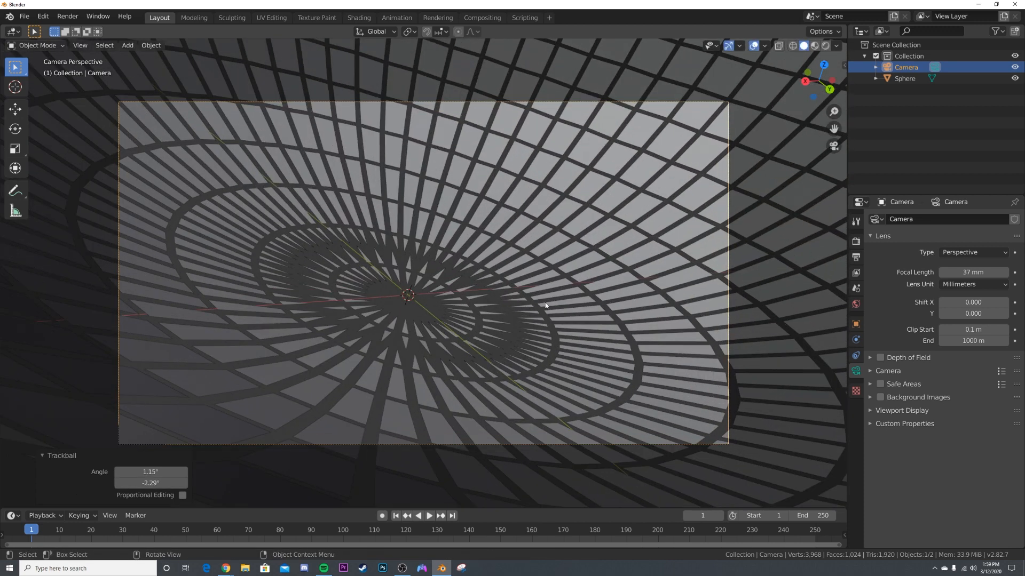
{"action": "left_click", "coordinate": [904, 77]}
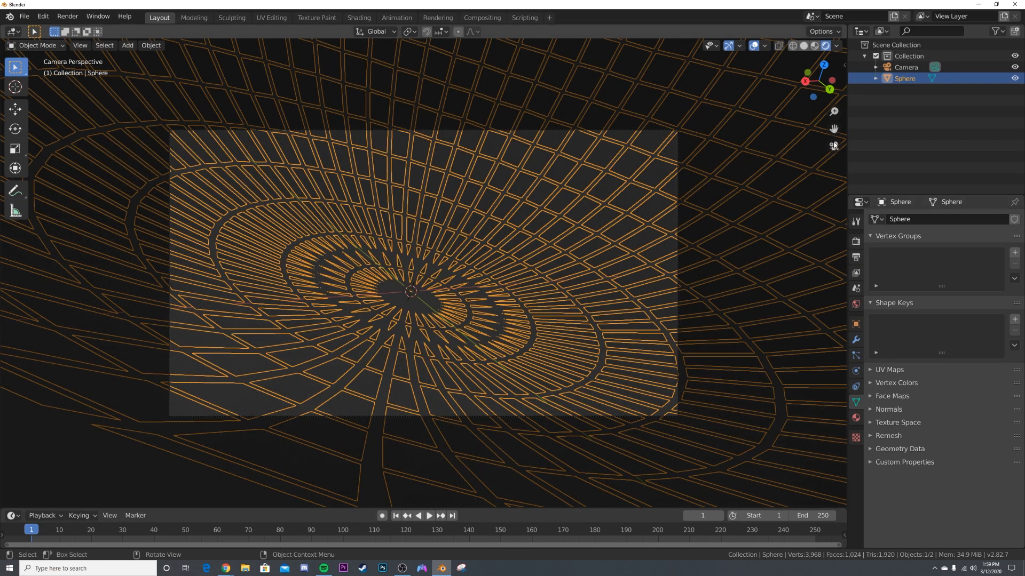
{"action": "mouse_move", "coordinate": [448, 101]}
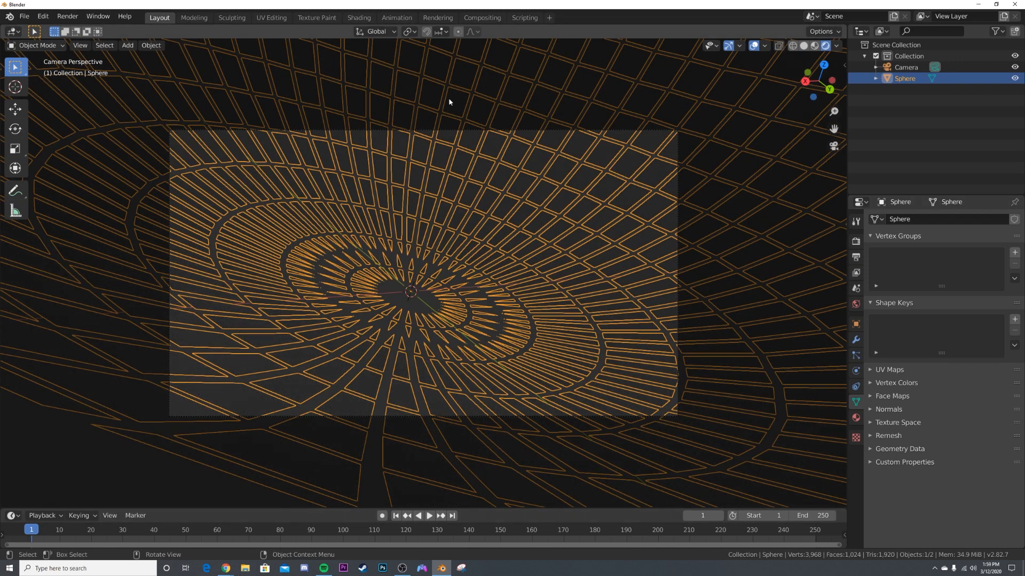
Step: Give the bowl a new emission material with a blue glow colour
{"action": "left_click", "coordinate": [752, 46]}
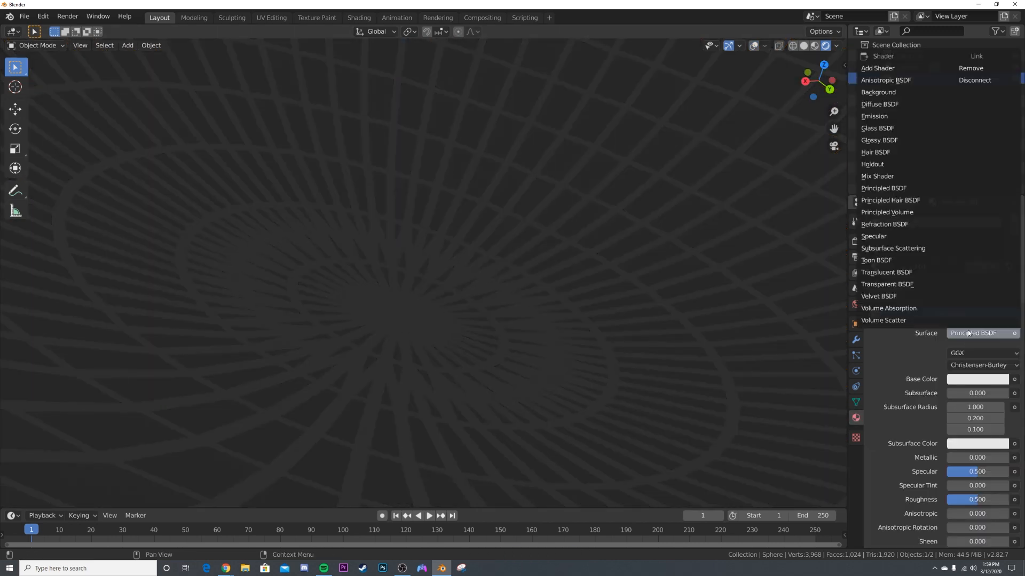
{"action": "left_click", "coordinate": [874, 116]}
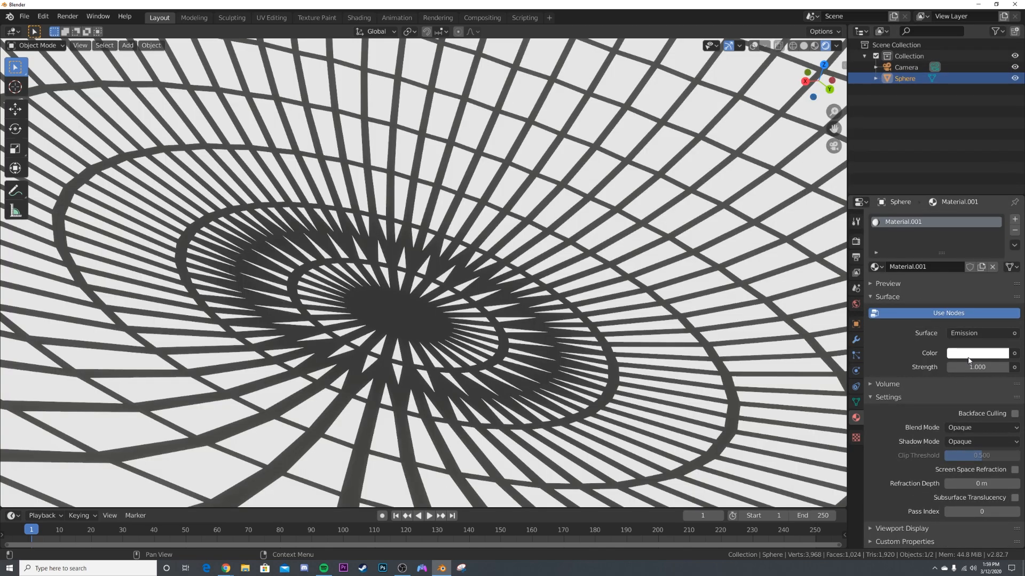
{"action": "left_click", "coordinate": [977, 353]}
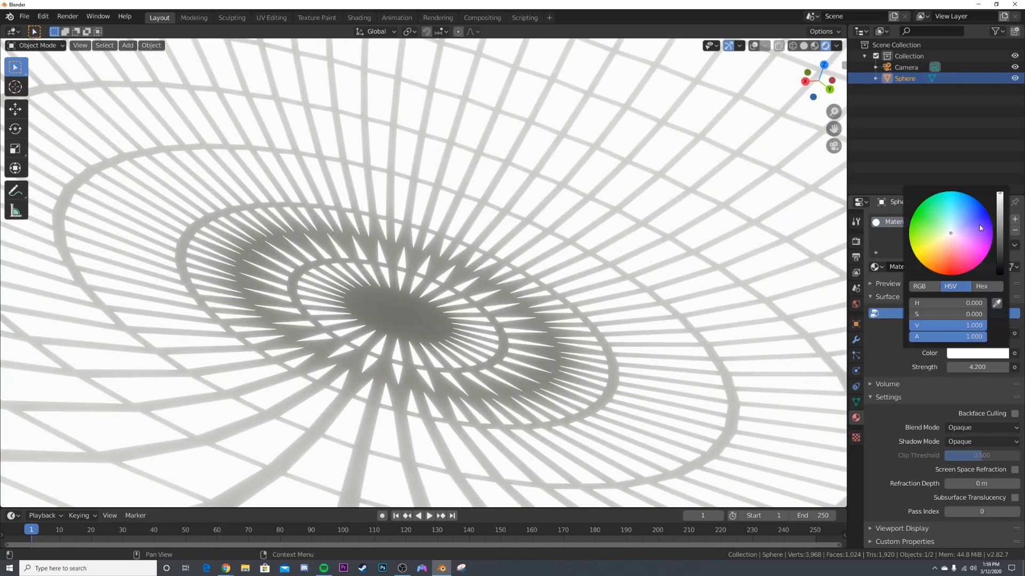
{"action": "left_click", "coordinate": [979, 204]}
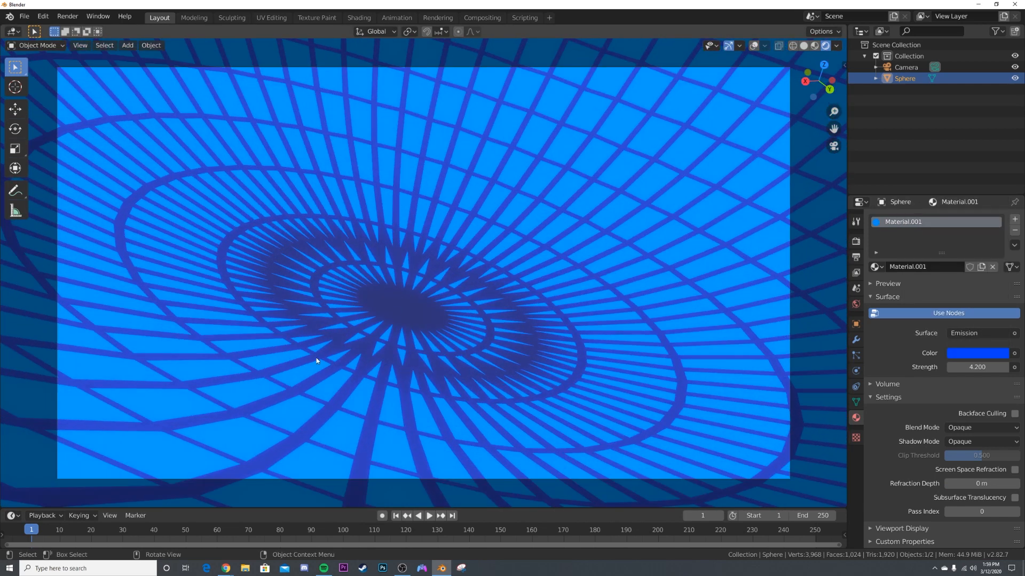
{"action": "mouse_move", "coordinate": [409, 334]}
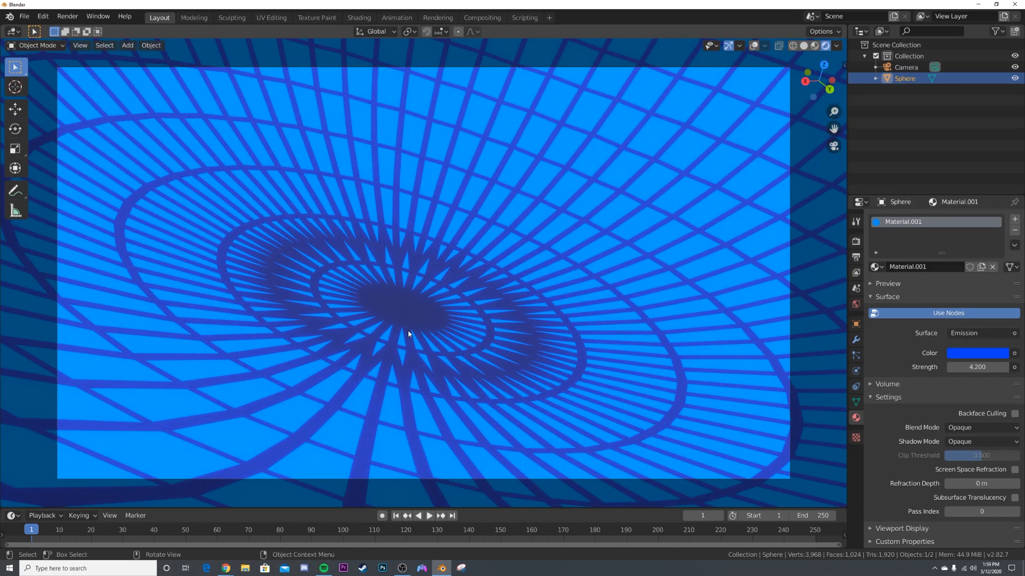
Step: Inset every face of the bowl individually into separate tiles
{"action": "key", "text": "Tab"}
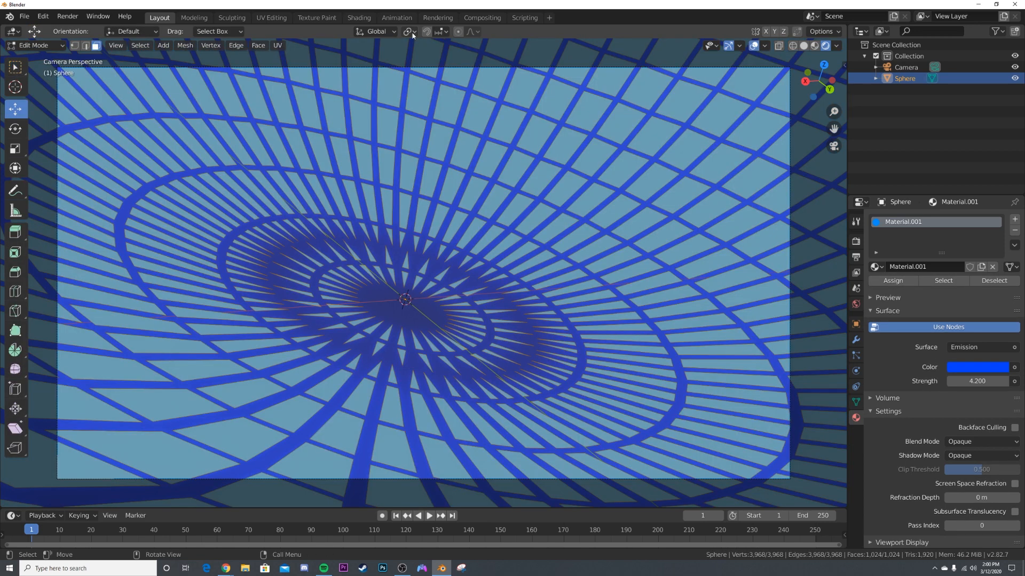
{"action": "mouse_move", "coordinate": [508, 240]}
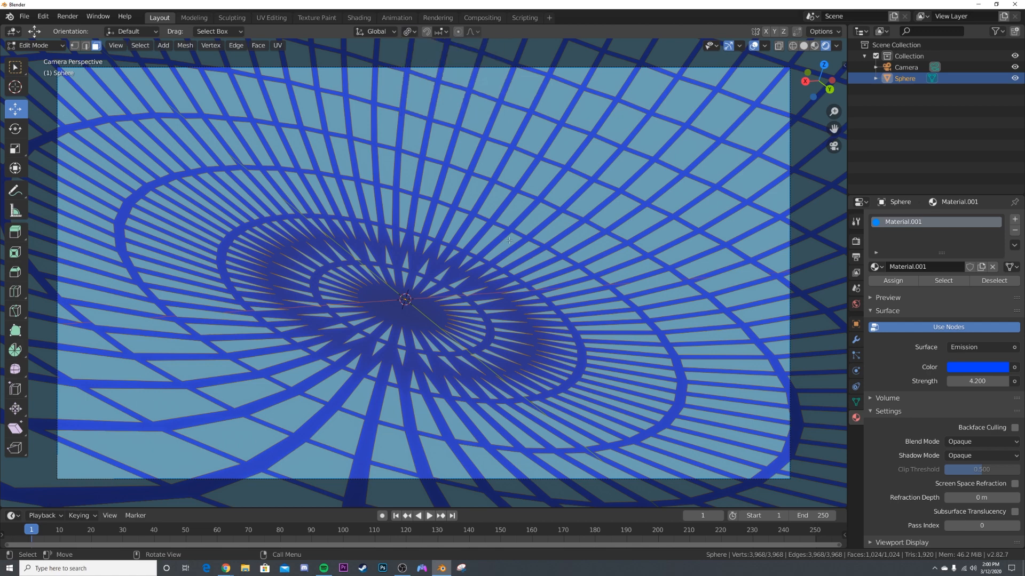
{"action": "key", "text": "s"}
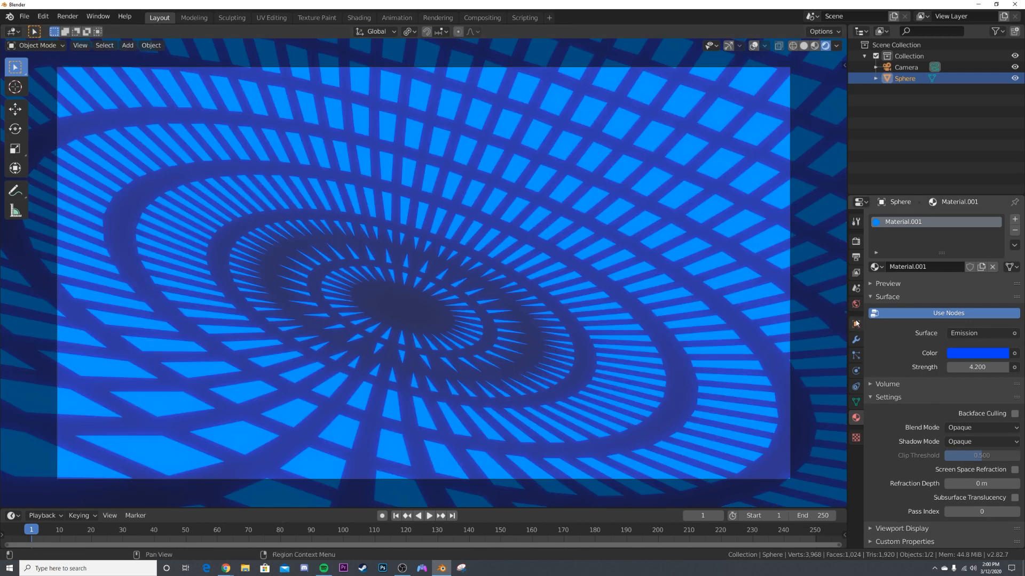
Step: Set the world background colour to black
{"action": "left_click", "coordinate": [855, 304]}
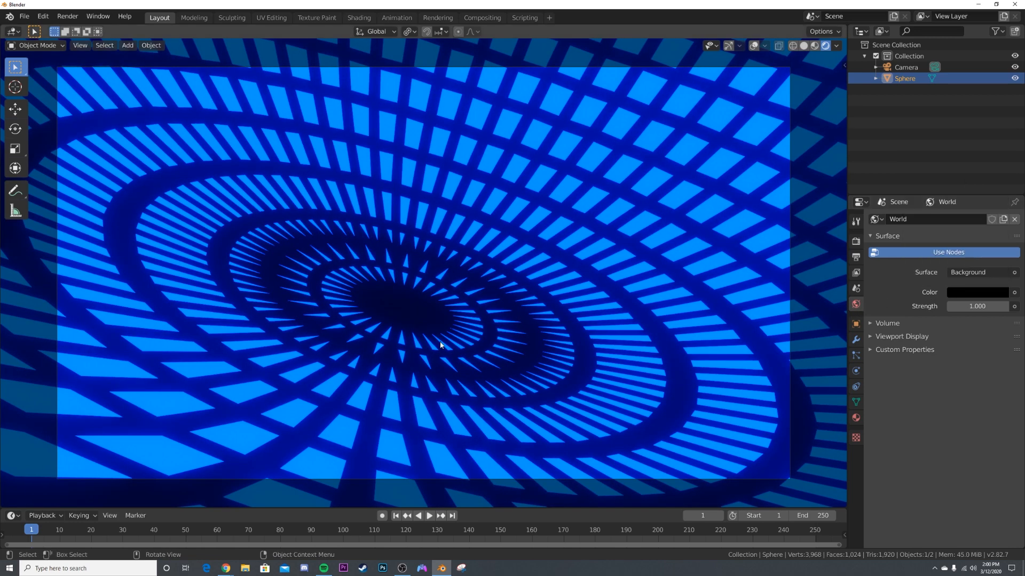
{"action": "mouse_move", "coordinate": [755, 275]}
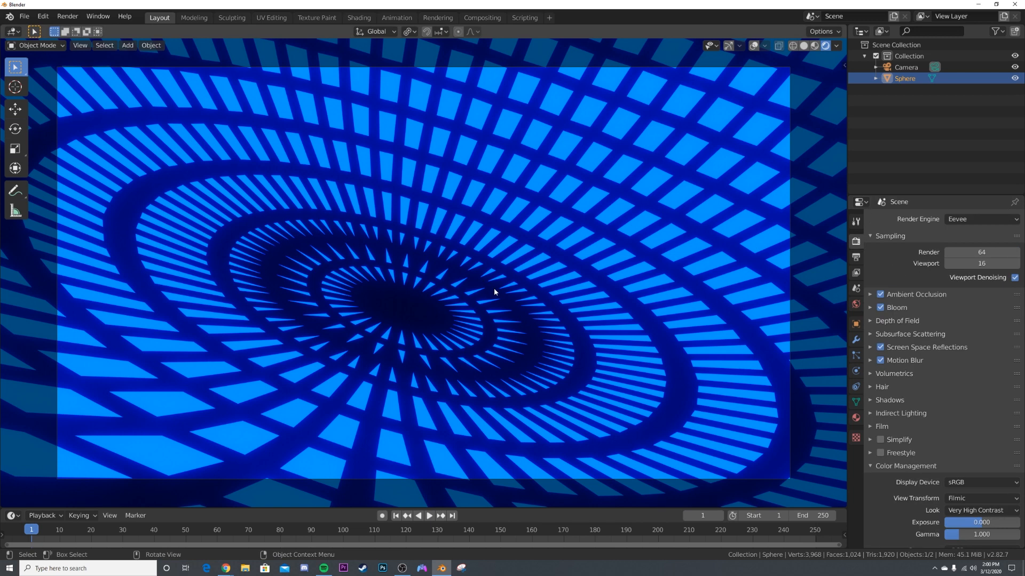
{"action": "mouse_move", "coordinate": [448, 145]}
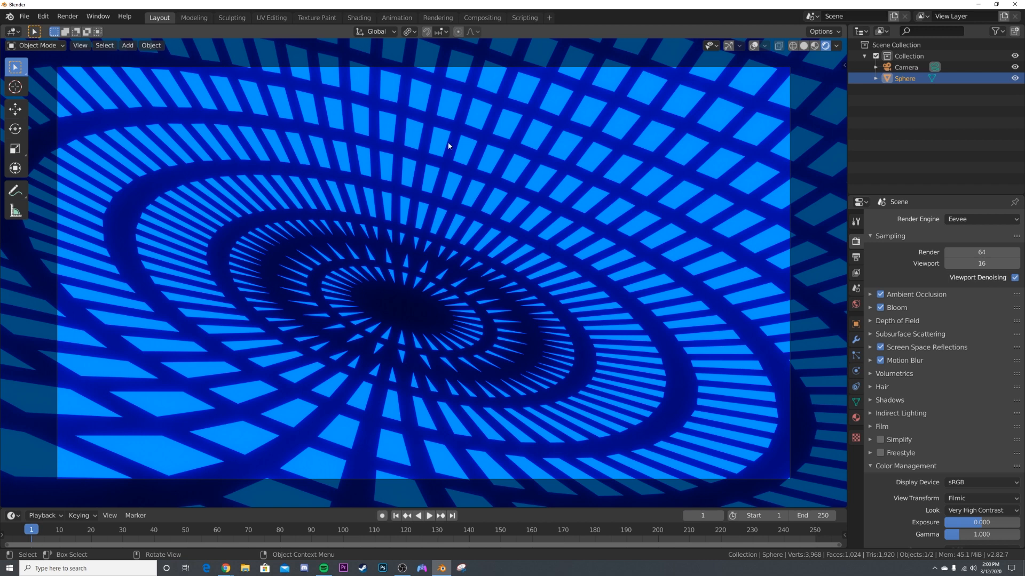
{"action": "left_click", "coordinate": [359, 17]}
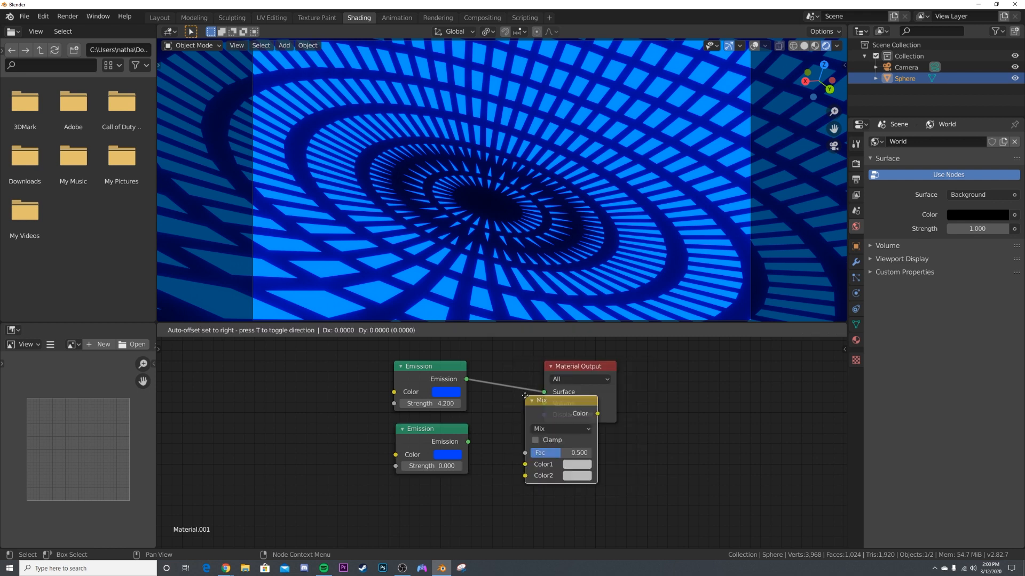
Step: Add Mix Shader, ColorRamp, Noise Texture and Geometry nodes to the bowl's material
{"action": "type", "text": "mi"}
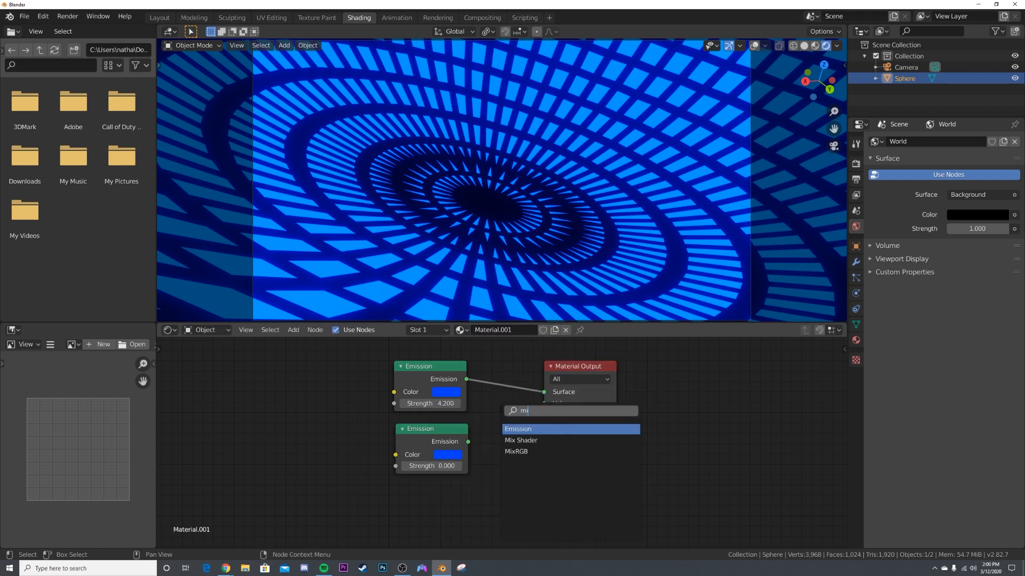
{"action": "left_click", "coordinate": [520, 442]}
{"action": "type", "text": "col"}
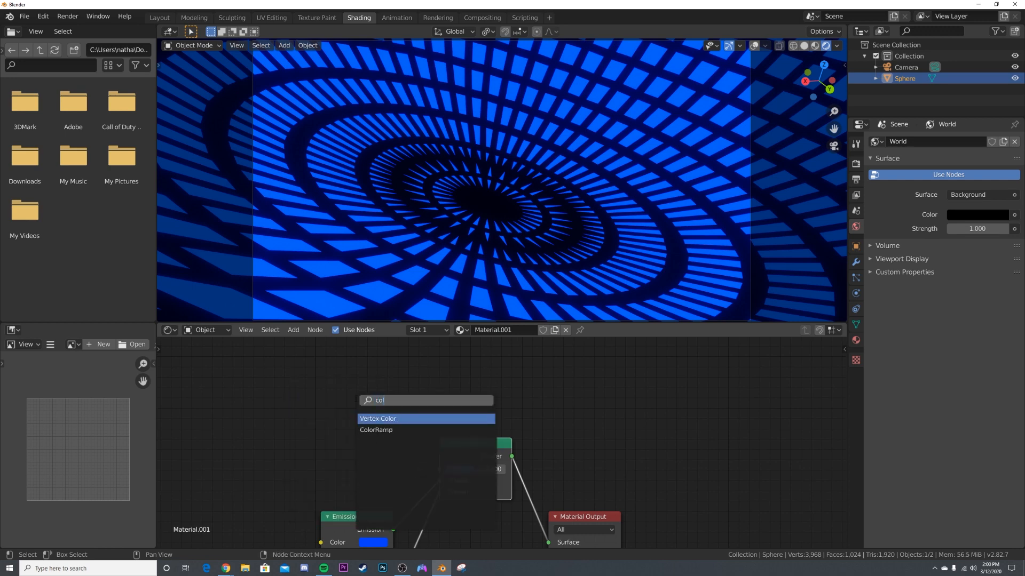
{"action": "left_click", "coordinate": [375, 432]}
{"action": "type", "text": "noi"}
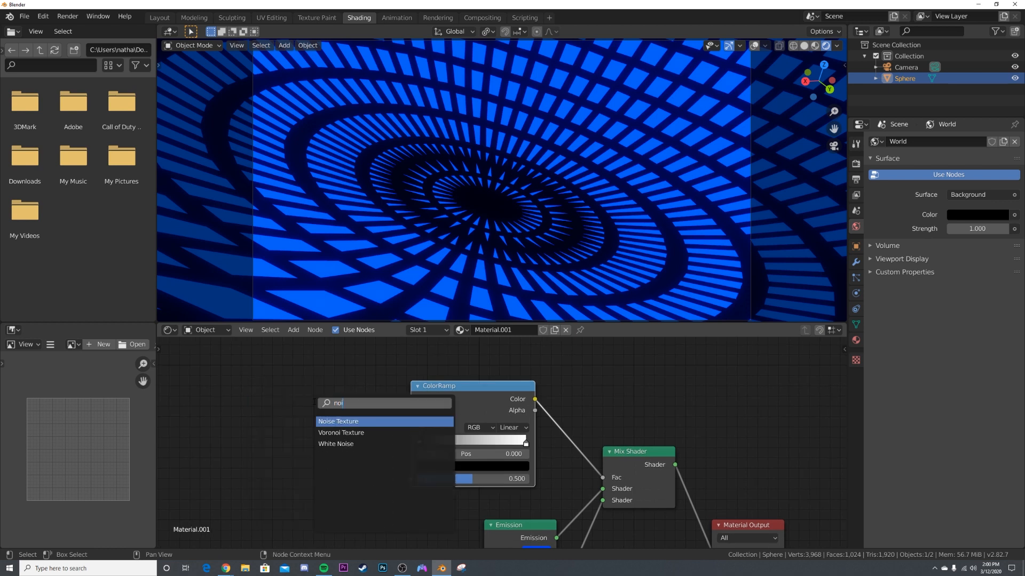
{"action": "left_click", "coordinate": [339, 421]}
{"action": "type", "text": "g"}
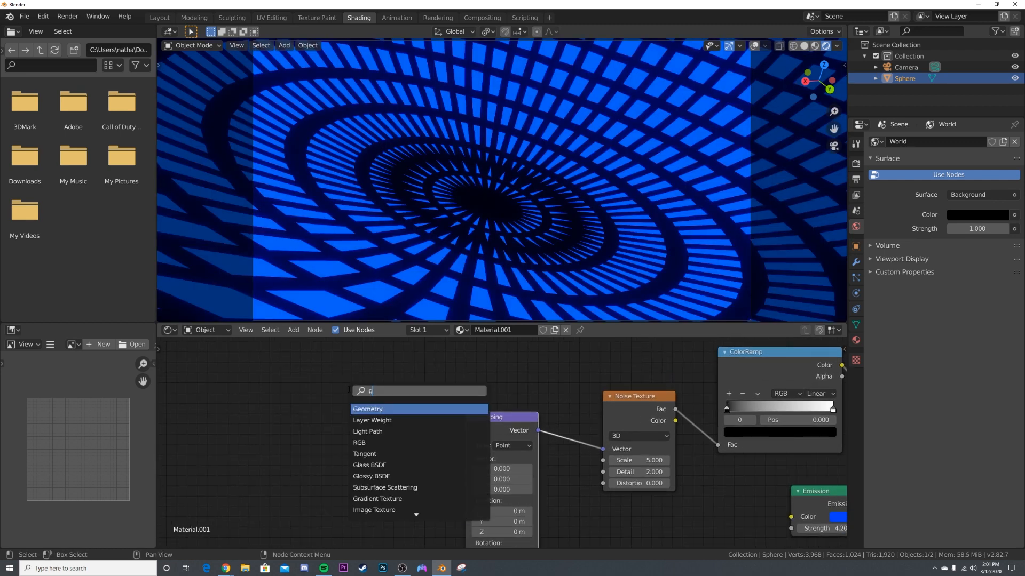
{"action": "left_click", "coordinate": [368, 409]}
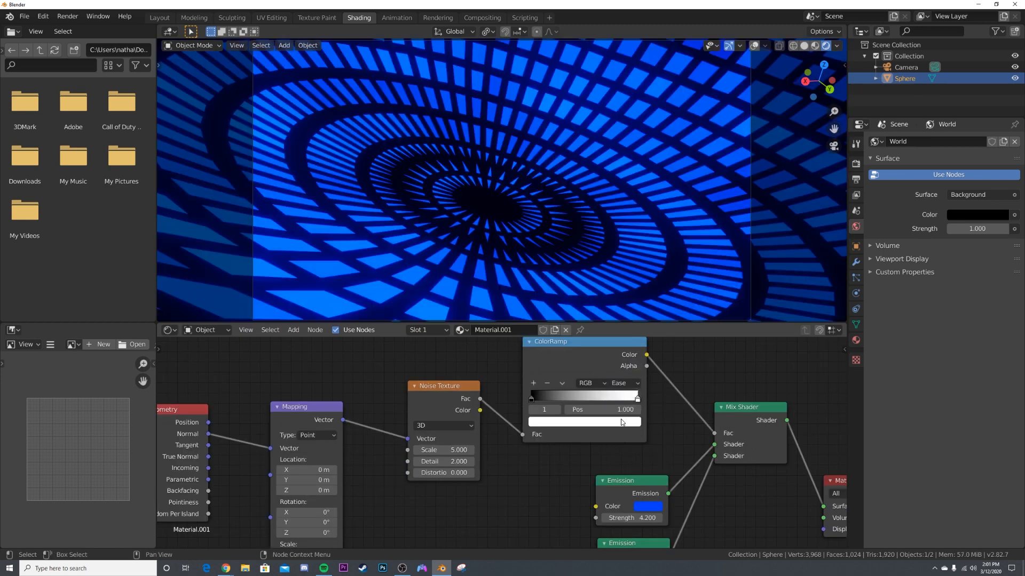
Step: Set the ColorRamp interpolation to Constant and move its black stop
{"action": "left_click", "coordinate": [621, 383]}
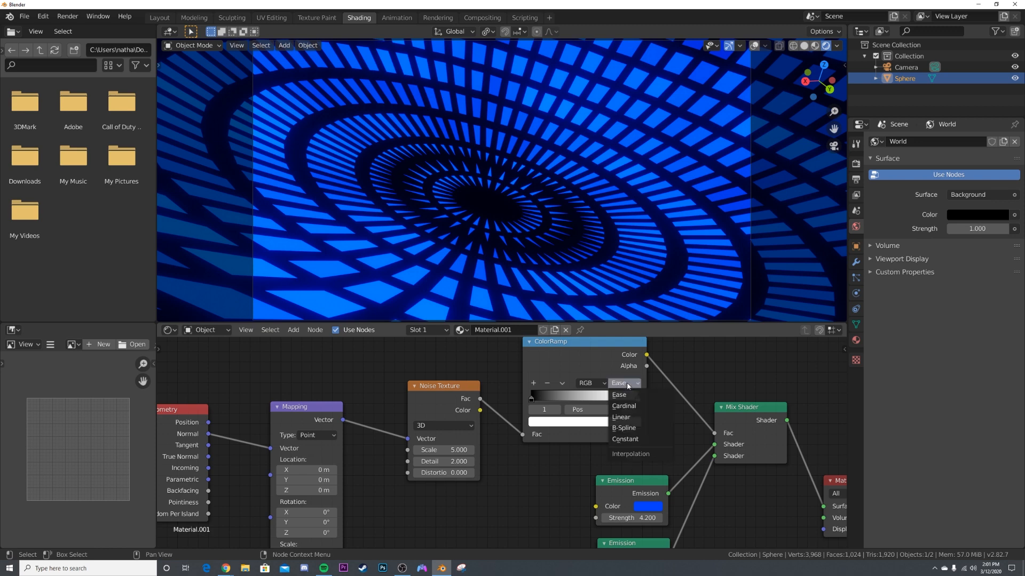
{"action": "left_click", "coordinate": [625, 439]}
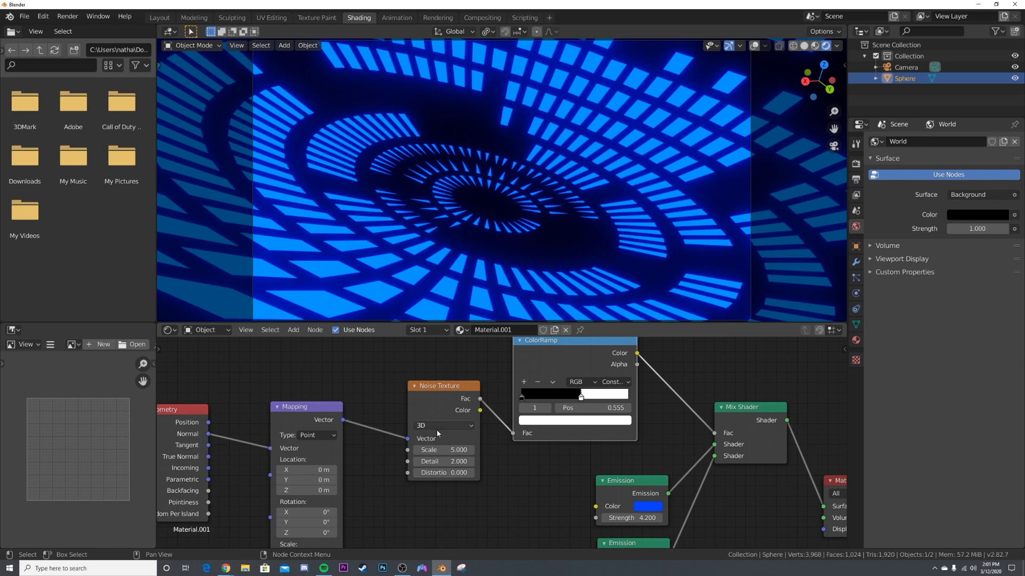
{"action": "left_click", "coordinate": [443, 426]}
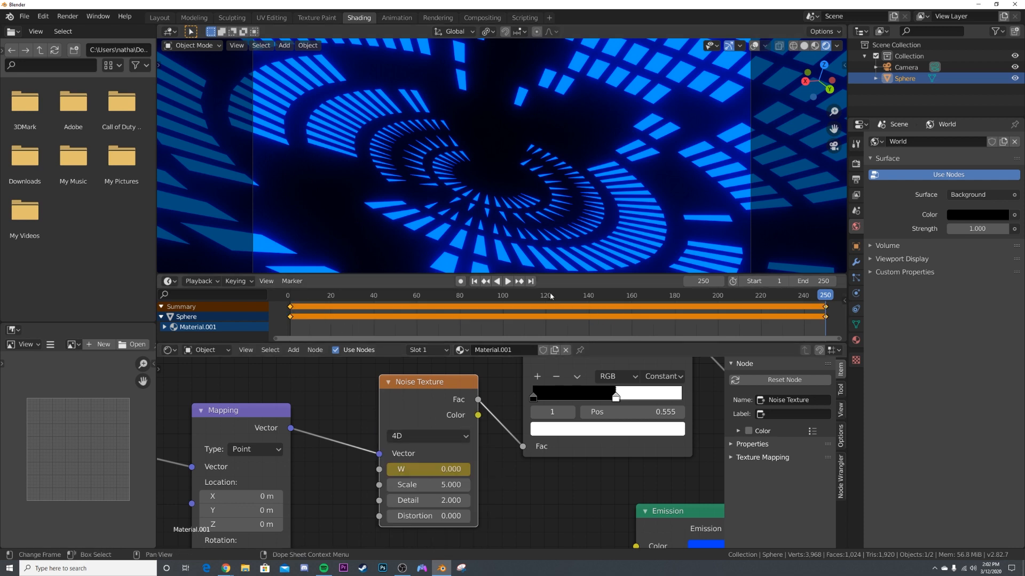
Step: Keyframe the middle noise W value and play back the flickering animation
{"action": "left_click", "coordinate": [546, 295]}
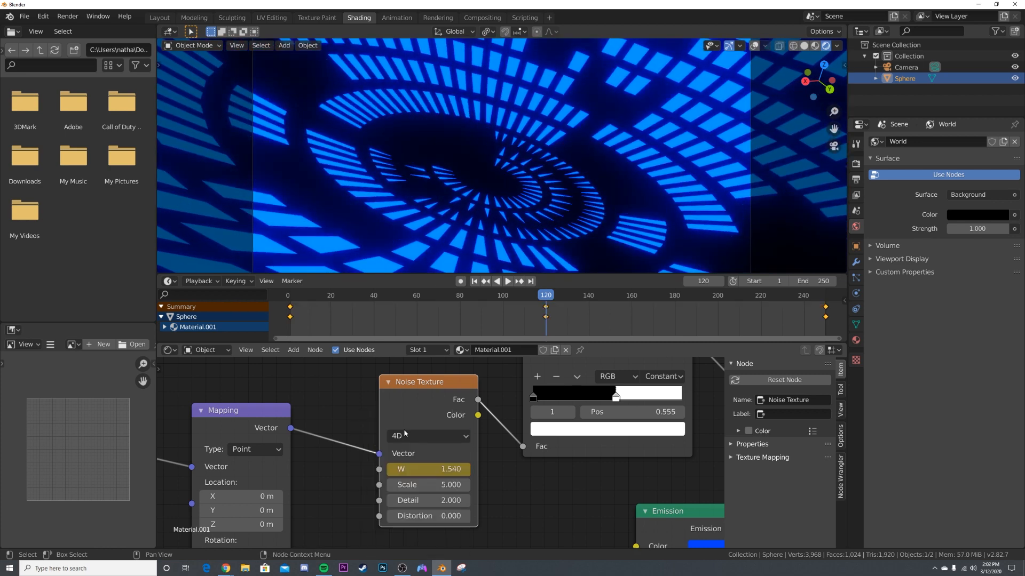
{"action": "left_click", "coordinate": [507, 281]}
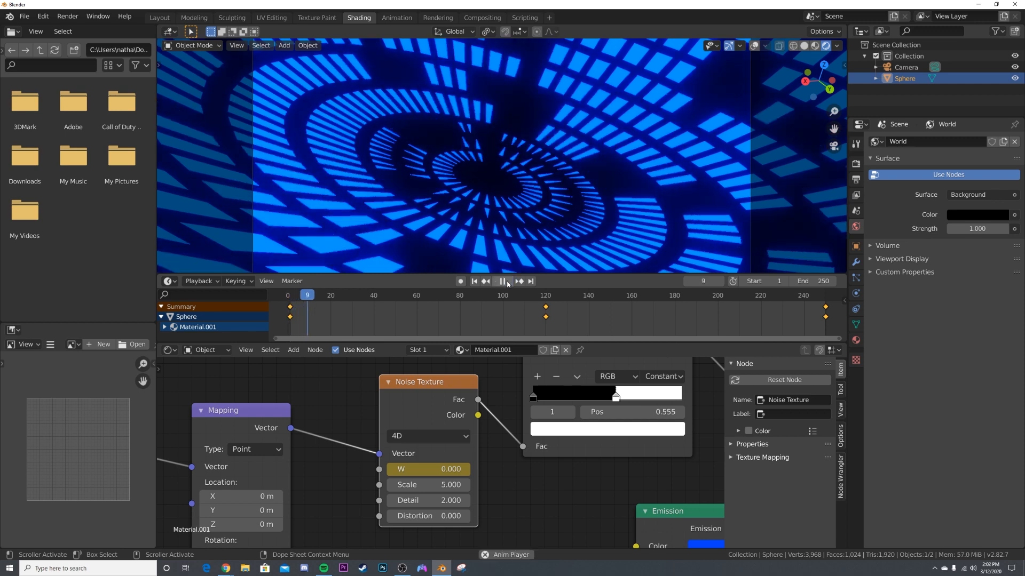
{"action": "left_click", "coordinate": [502, 282]}
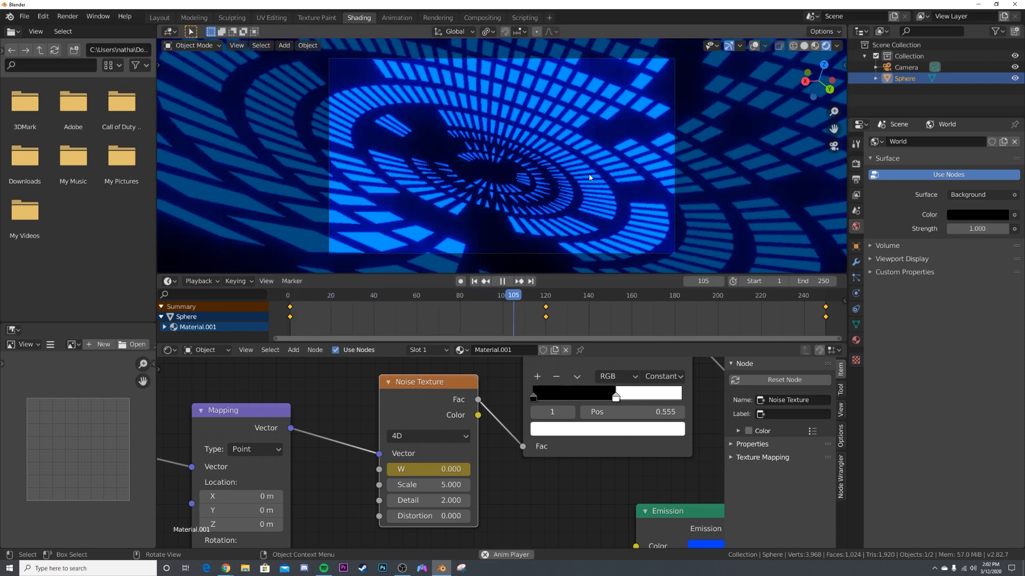
{"action": "left_click", "coordinate": [158, 18]}
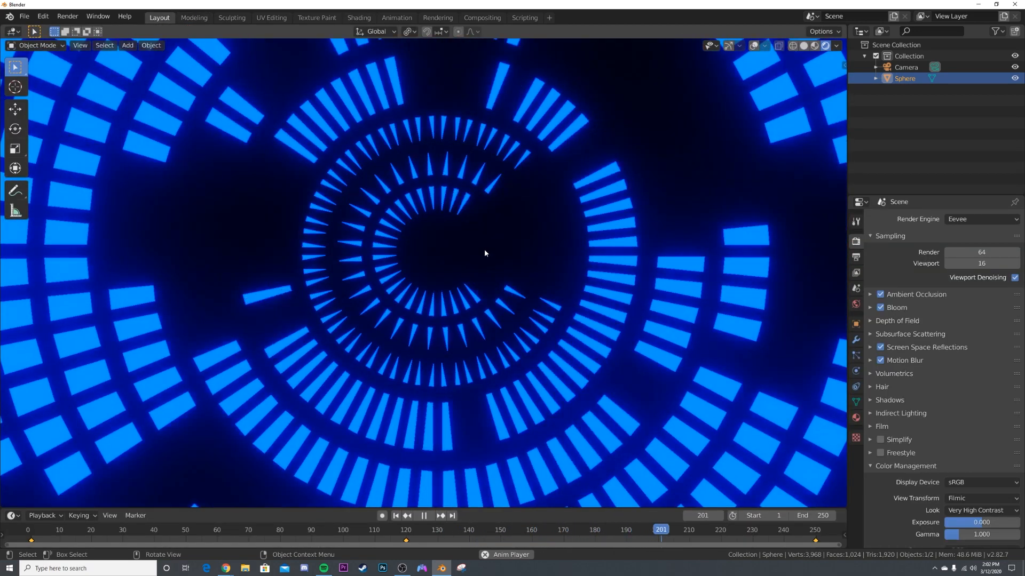
{"action": "left_click", "coordinate": [423, 515]}
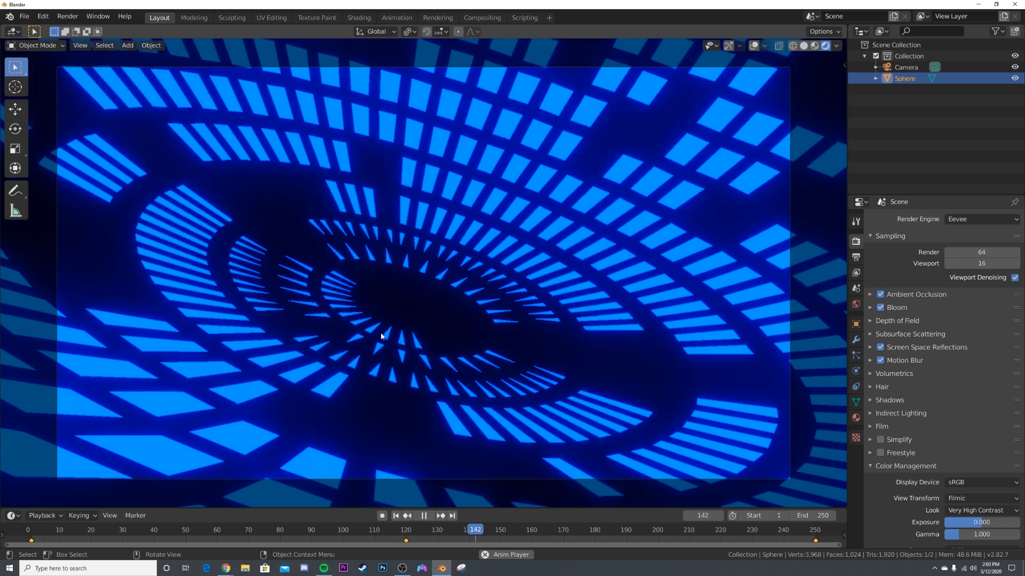
{"action": "left_click", "coordinate": [451, 517]}
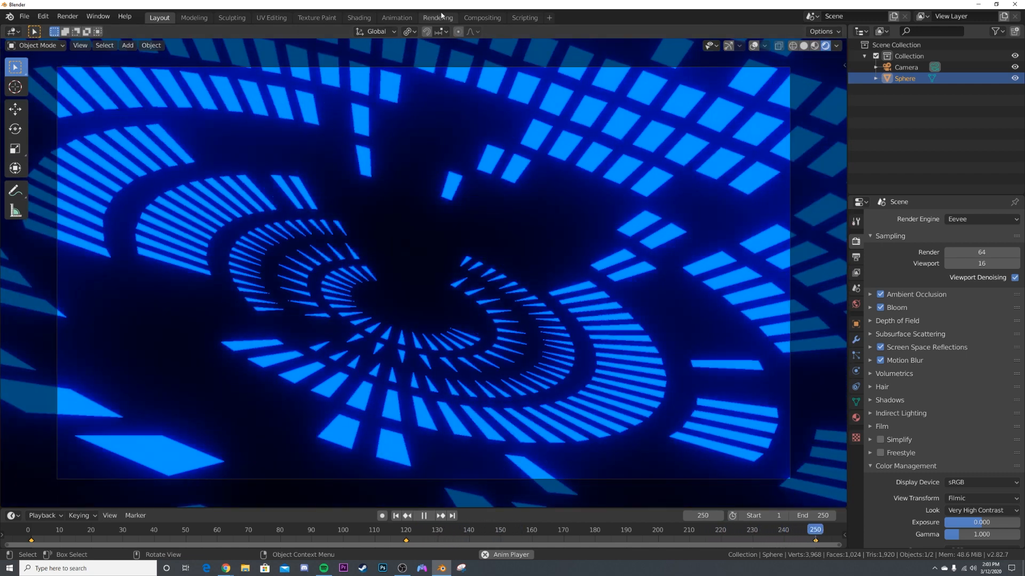
{"action": "left_click", "coordinate": [358, 19]}
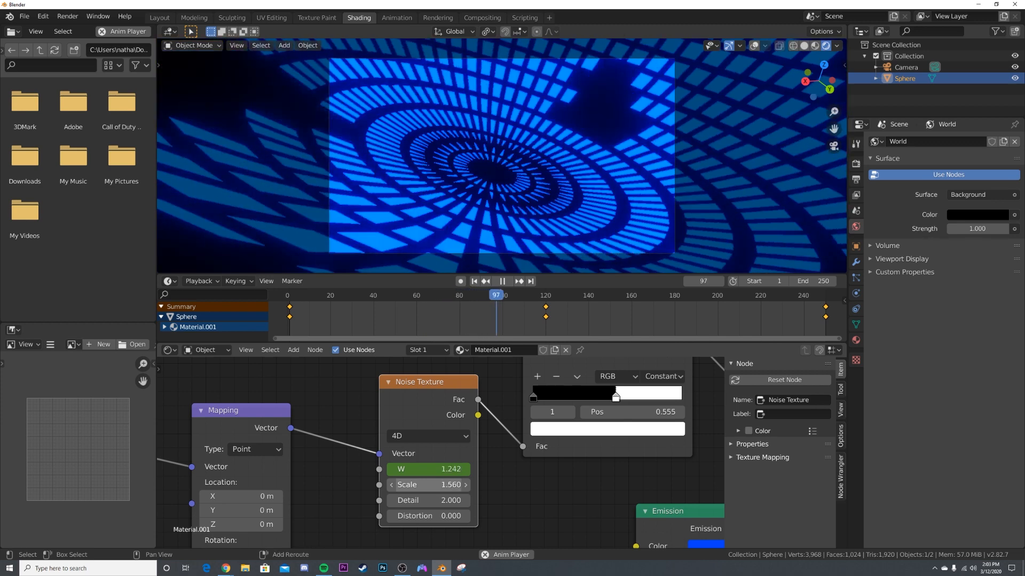
Step: Set the noise texture to scale 1.29, detail 0.9 and distortion 1.8
{"action": "left_click", "coordinate": [598, 295]}
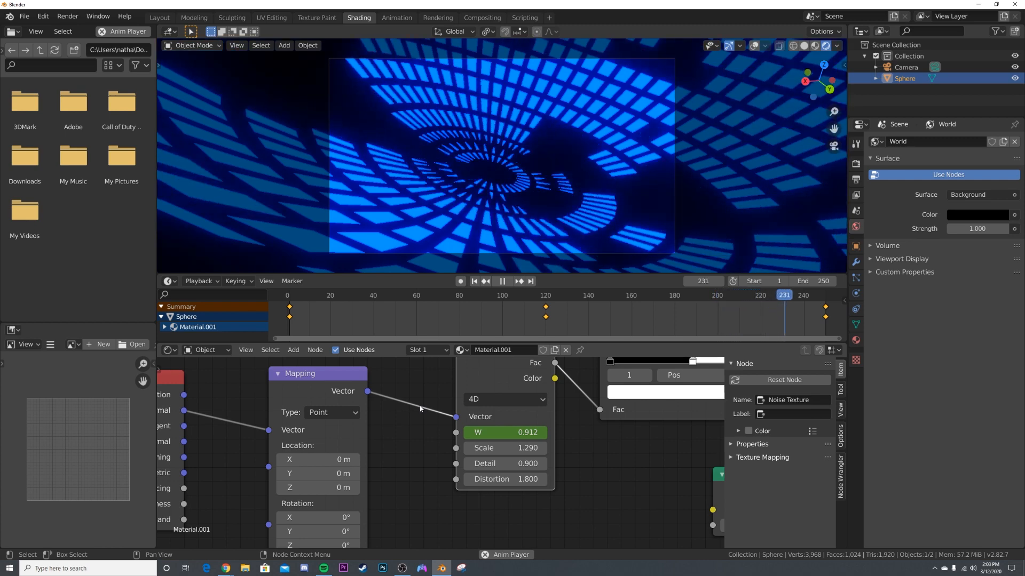
{"action": "left_click", "coordinate": [350, 294]}
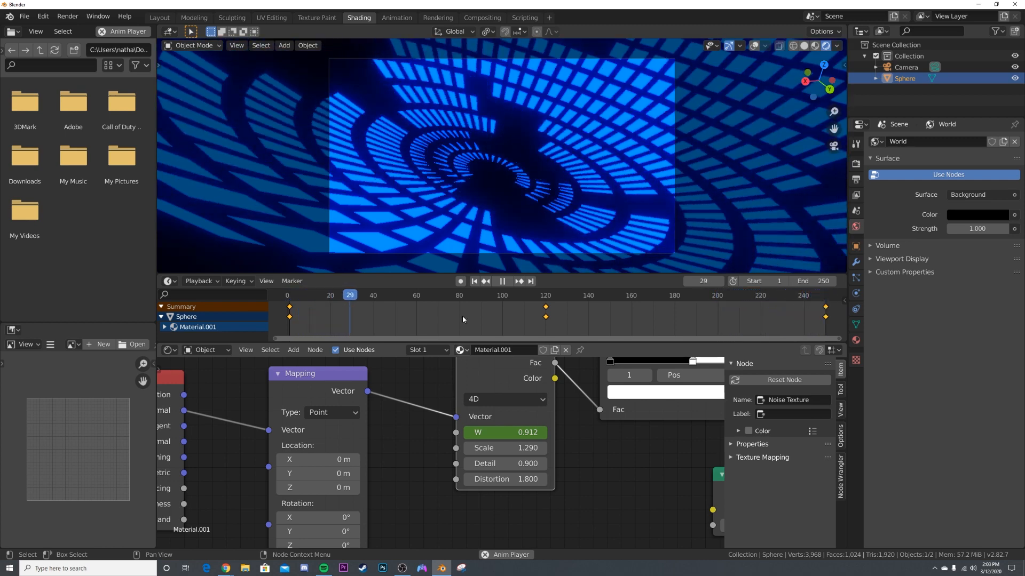
{"action": "left_click", "coordinate": [159, 17]}
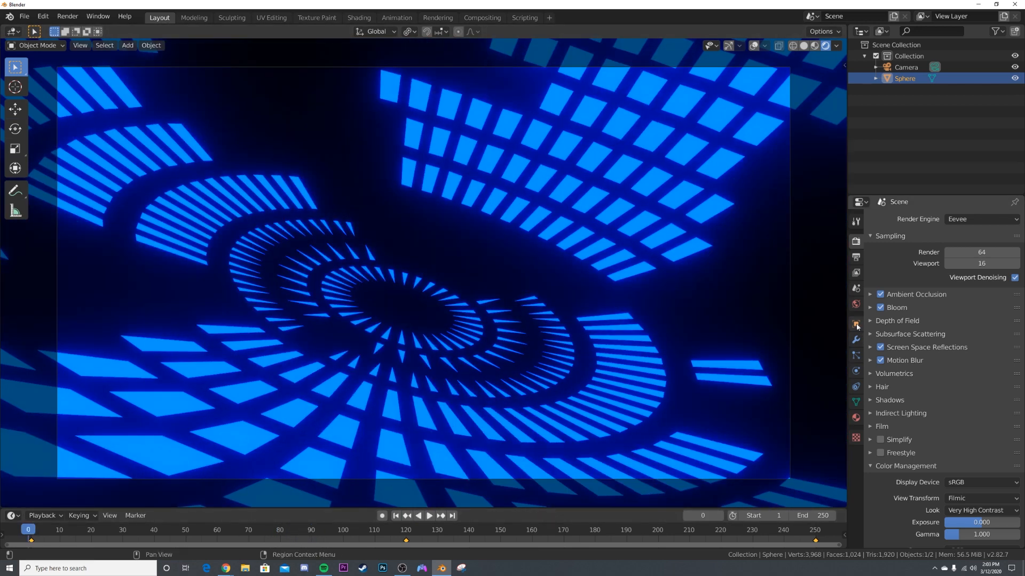
Step: Keyframe the sphere's Z rotation at 360° on frame 250 and play back the spinning tunnel
{"action": "left_click", "coordinate": [855, 325]}
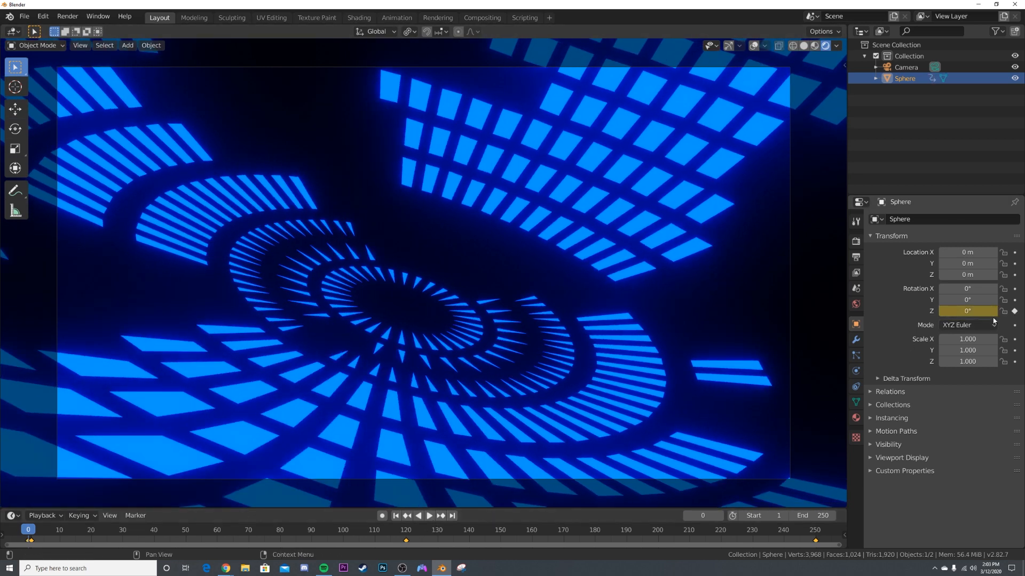
{"action": "double_click", "coordinate": [967, 310]}
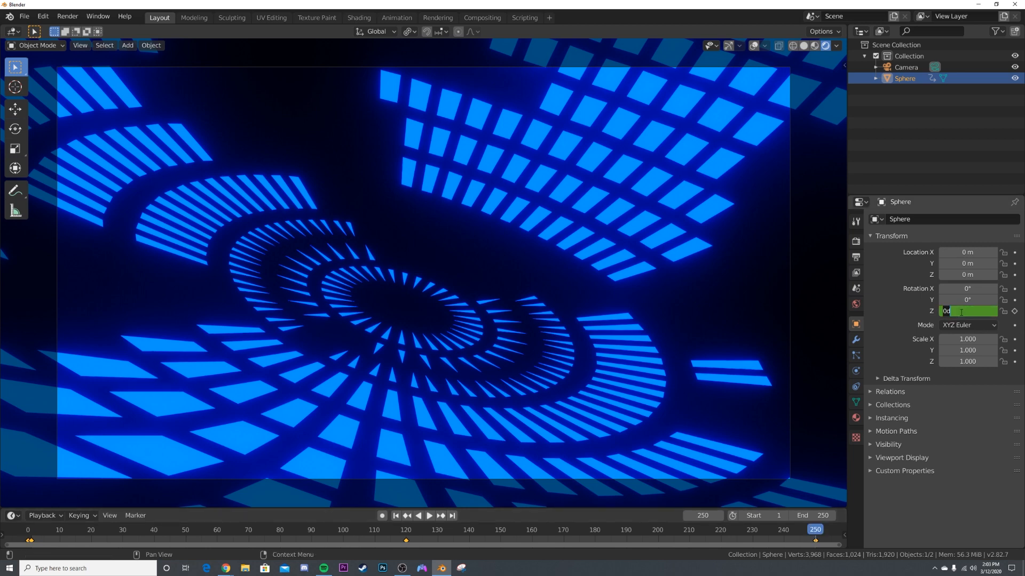
{"action": "type", "text": "360°"}
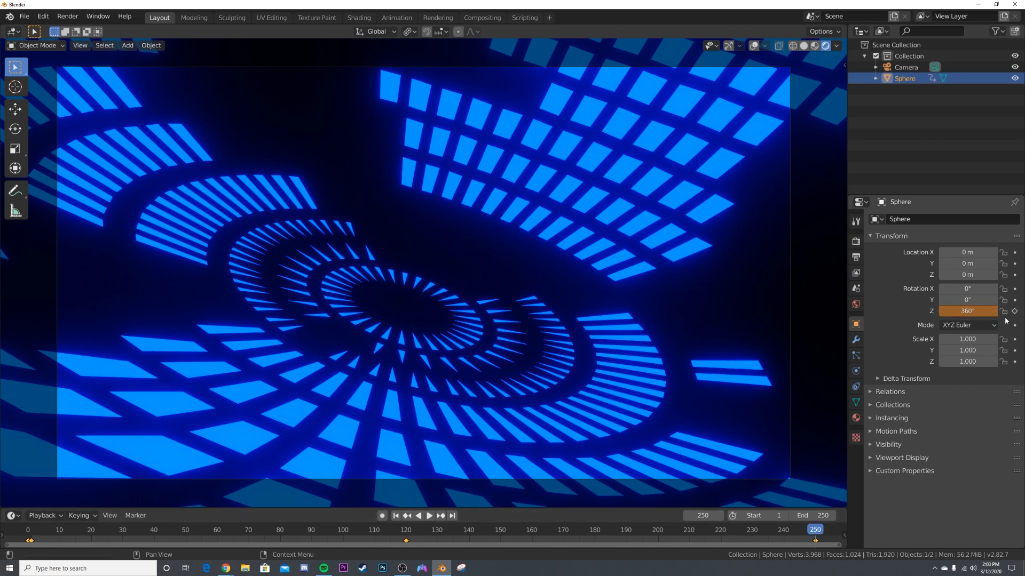
{"action": "left_click", "coordinate": [418, 515]}
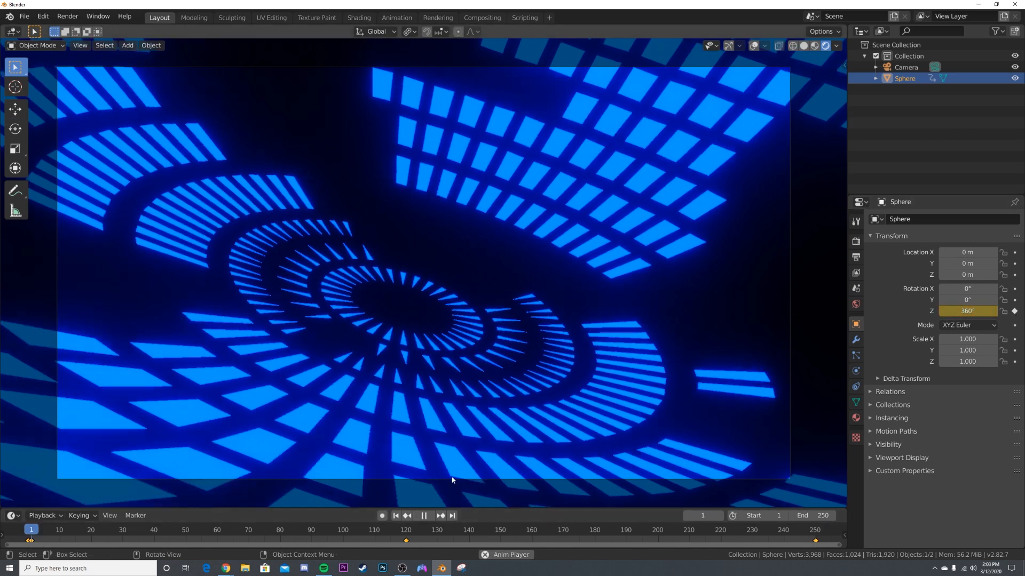
{"action": "left_click", "coordinate": [422, 515]}
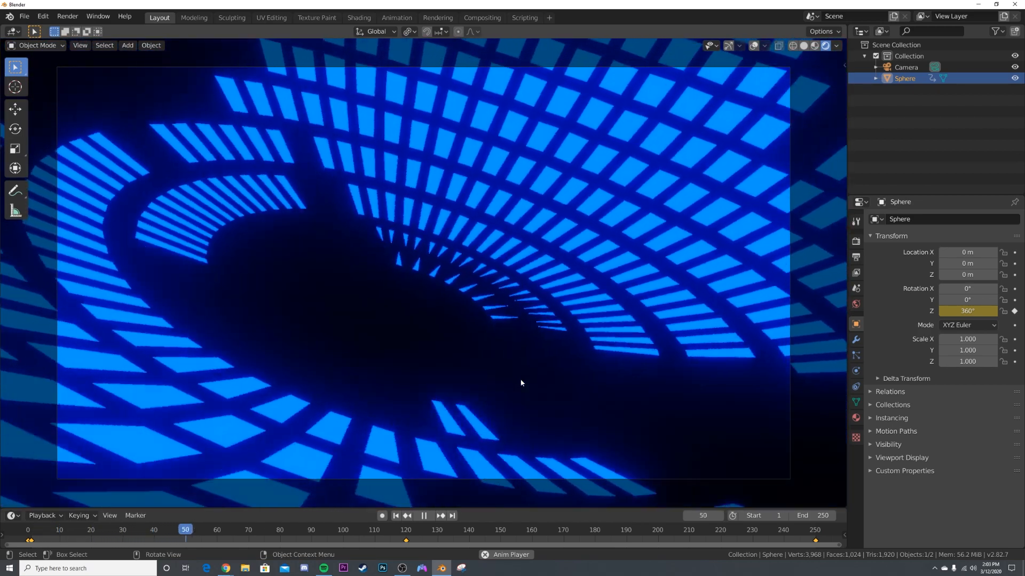